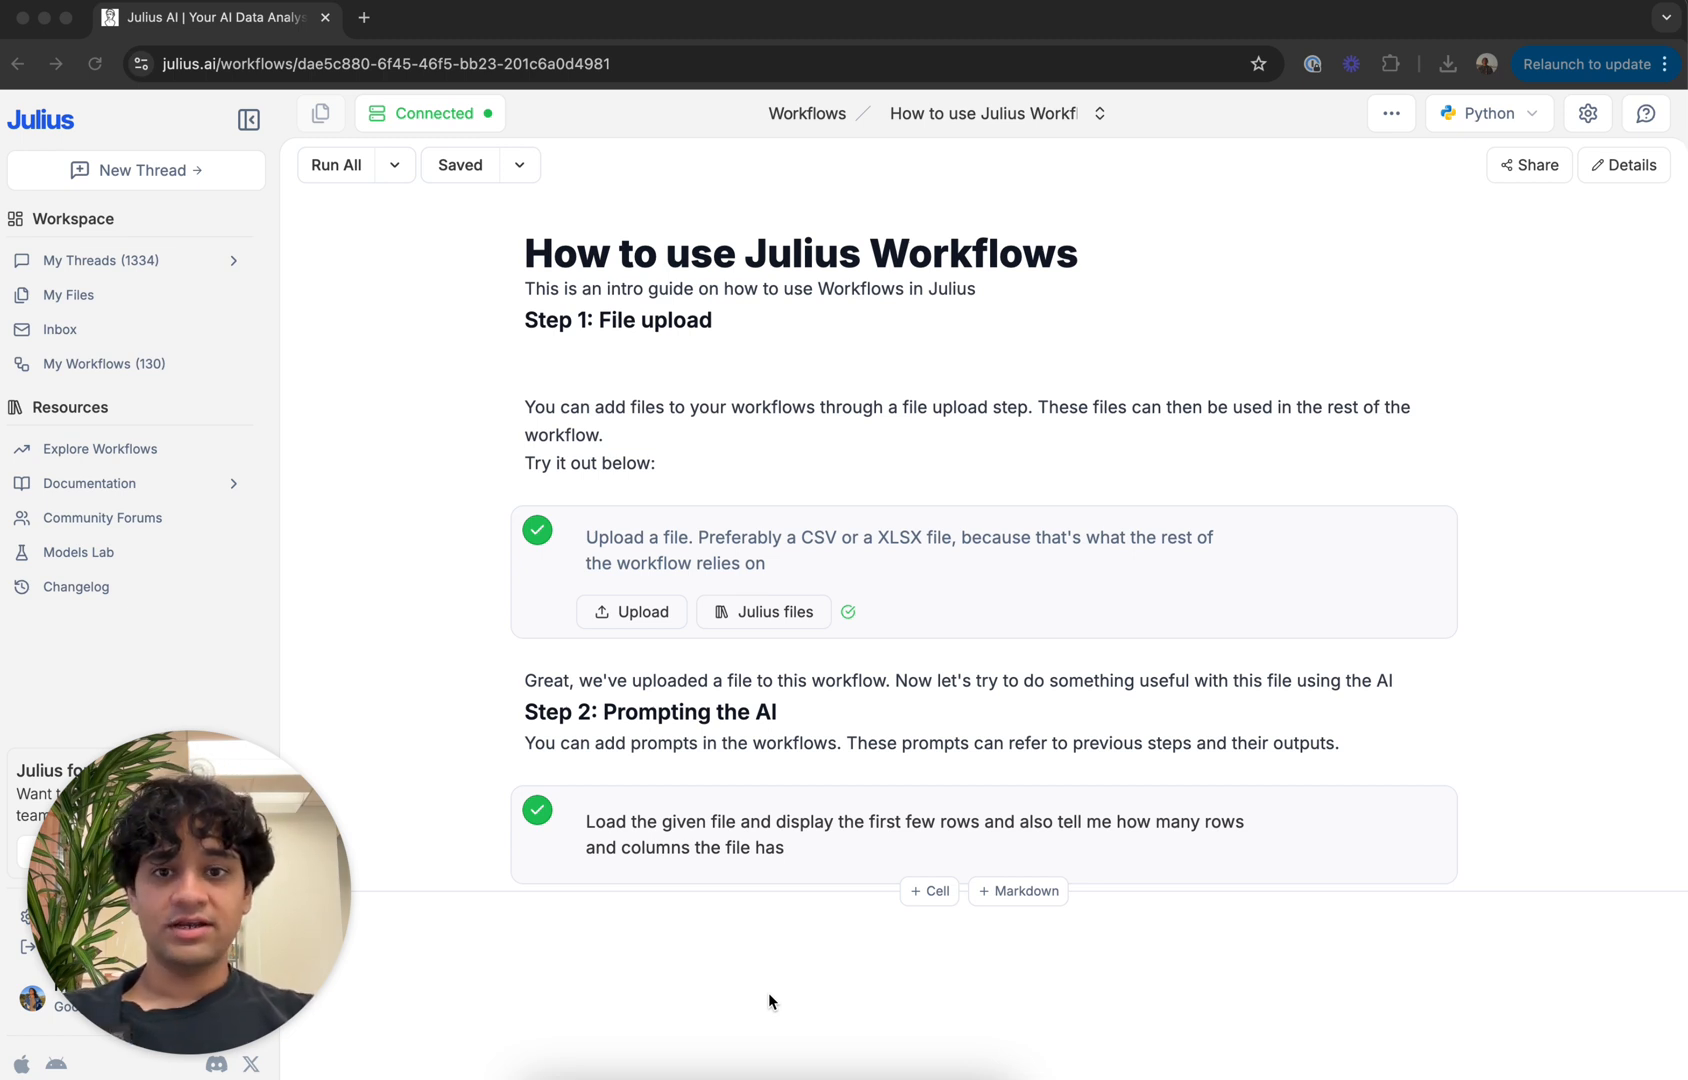
mouse_move(1044, 629)
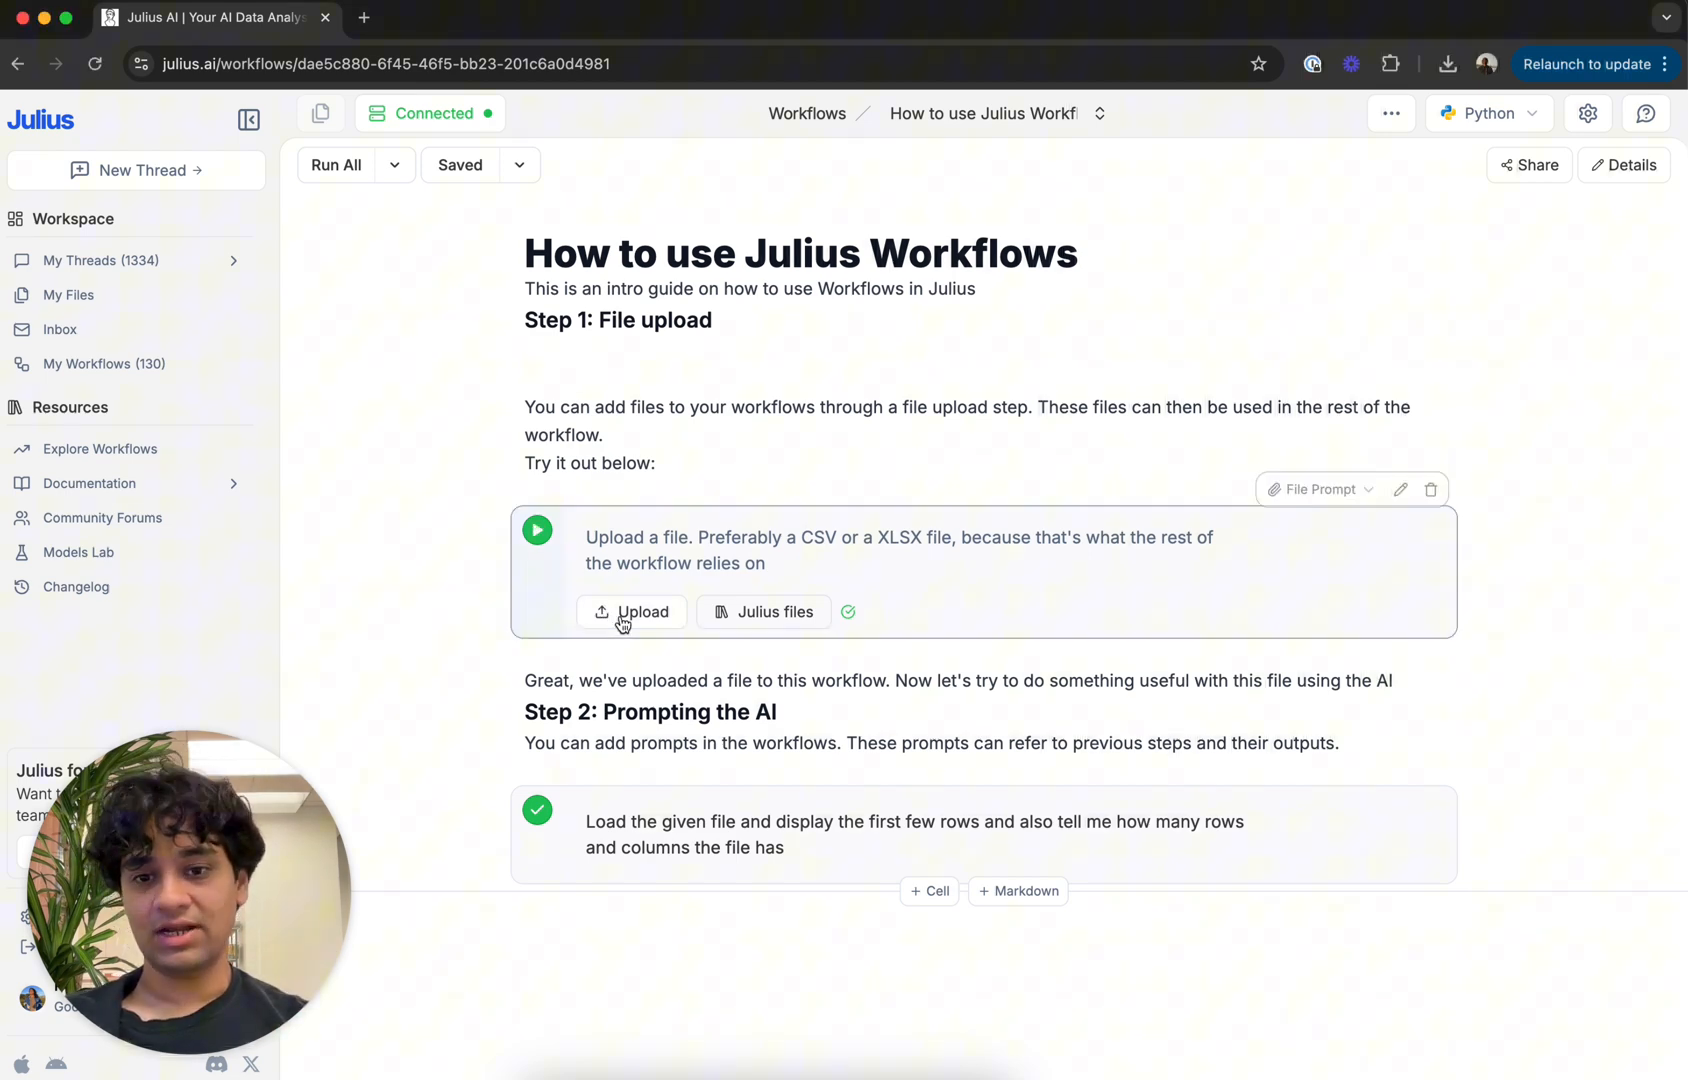
Upload the largest financial services companies CSV (2.89 KB) to the File Prompt step
left_click(631, 612)
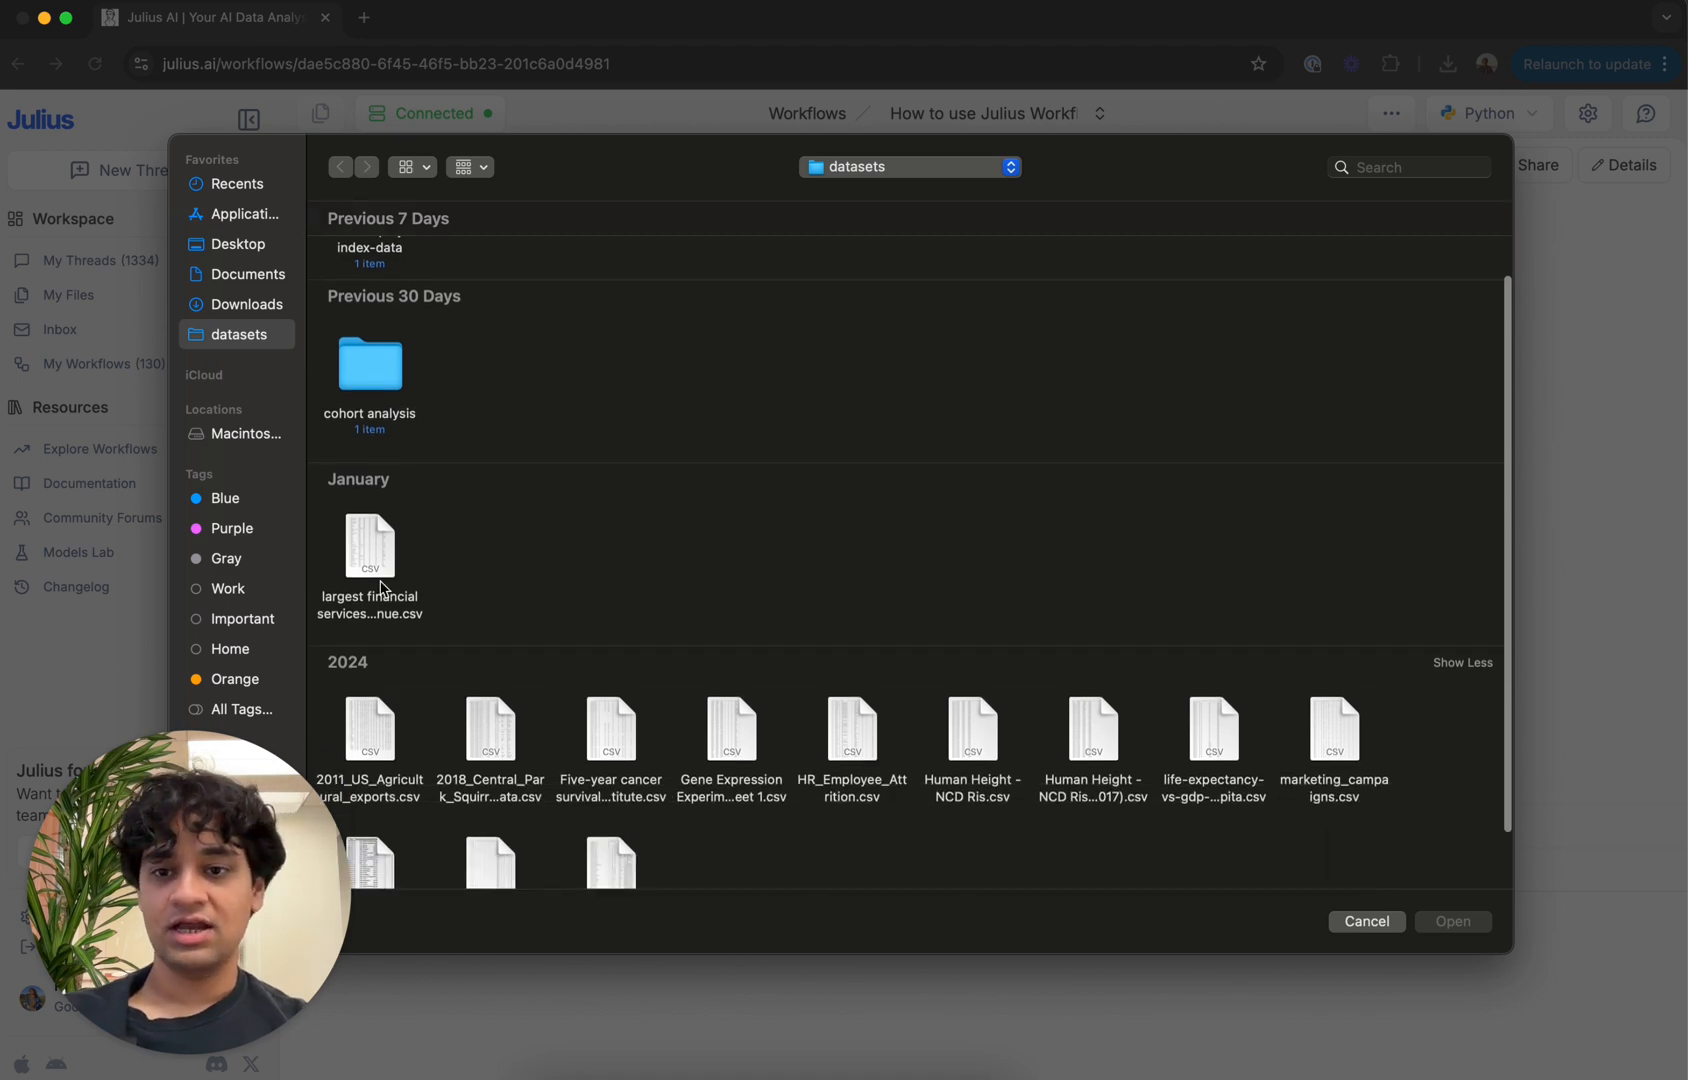
left_click(1366, 921)
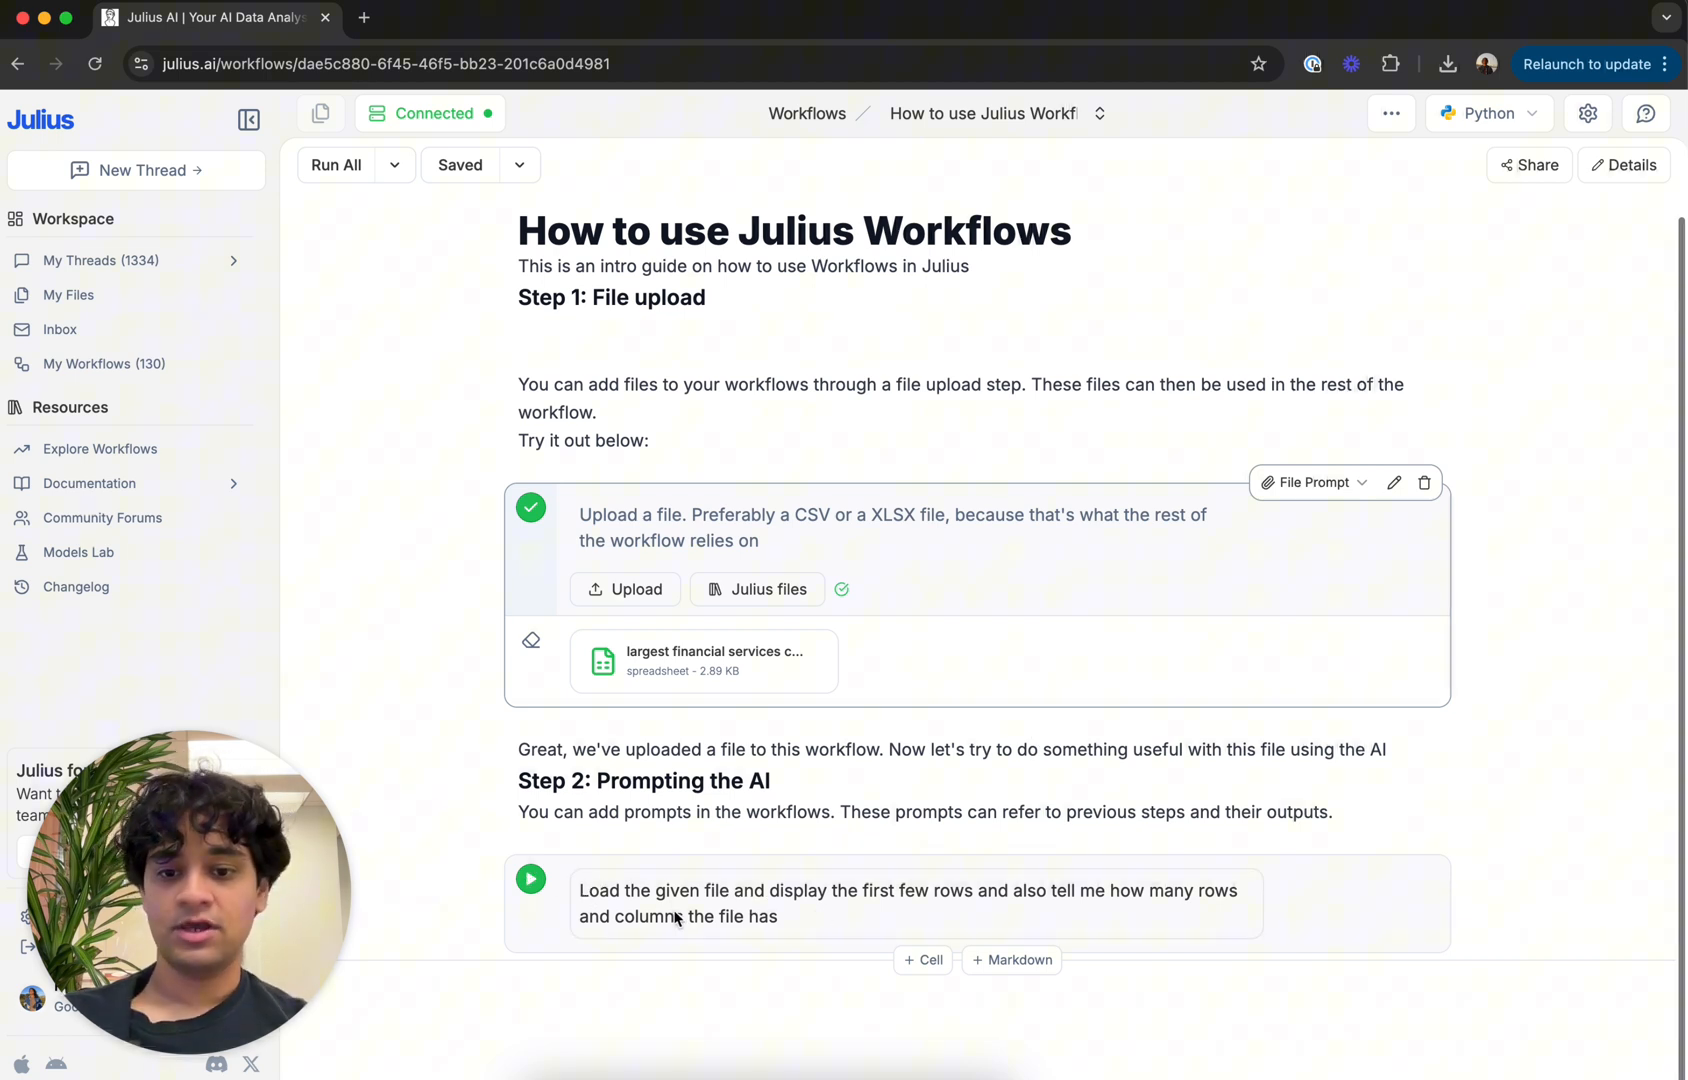
mouse_move(1136, 904)
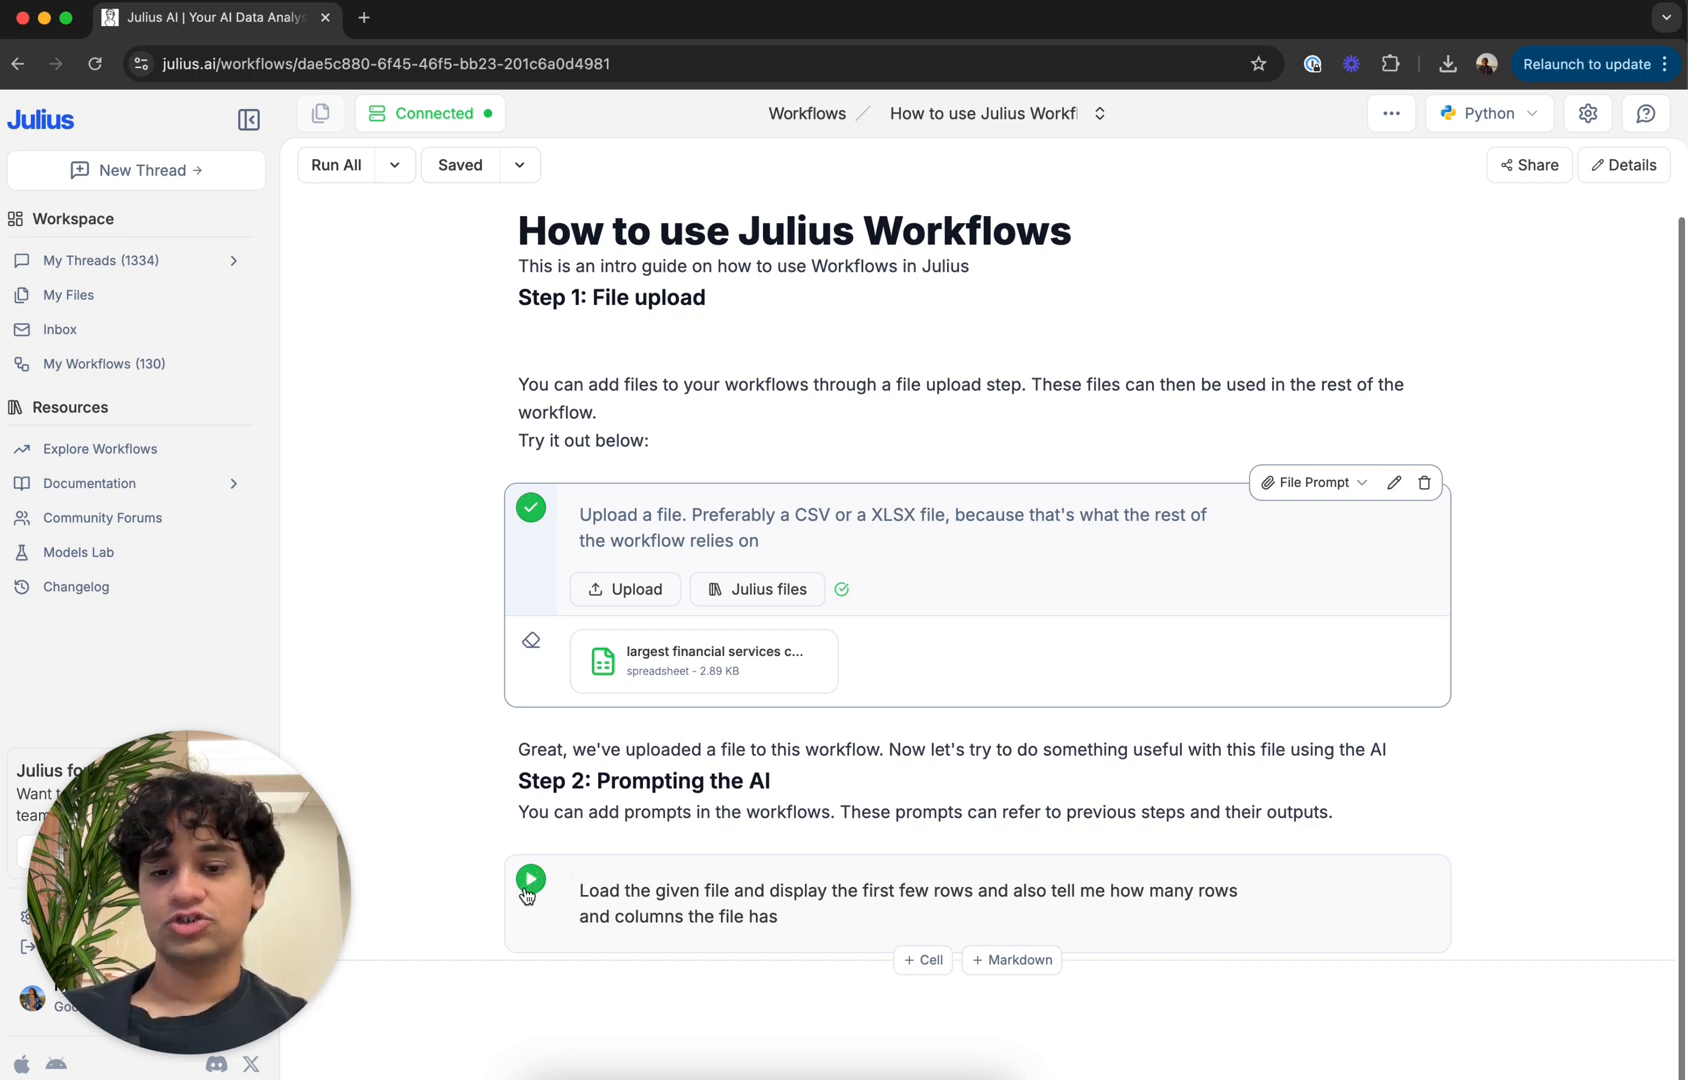
Run the preview prompt, review the 50-row, 7-column table, and add a prompt cell
left_click(530, 878)
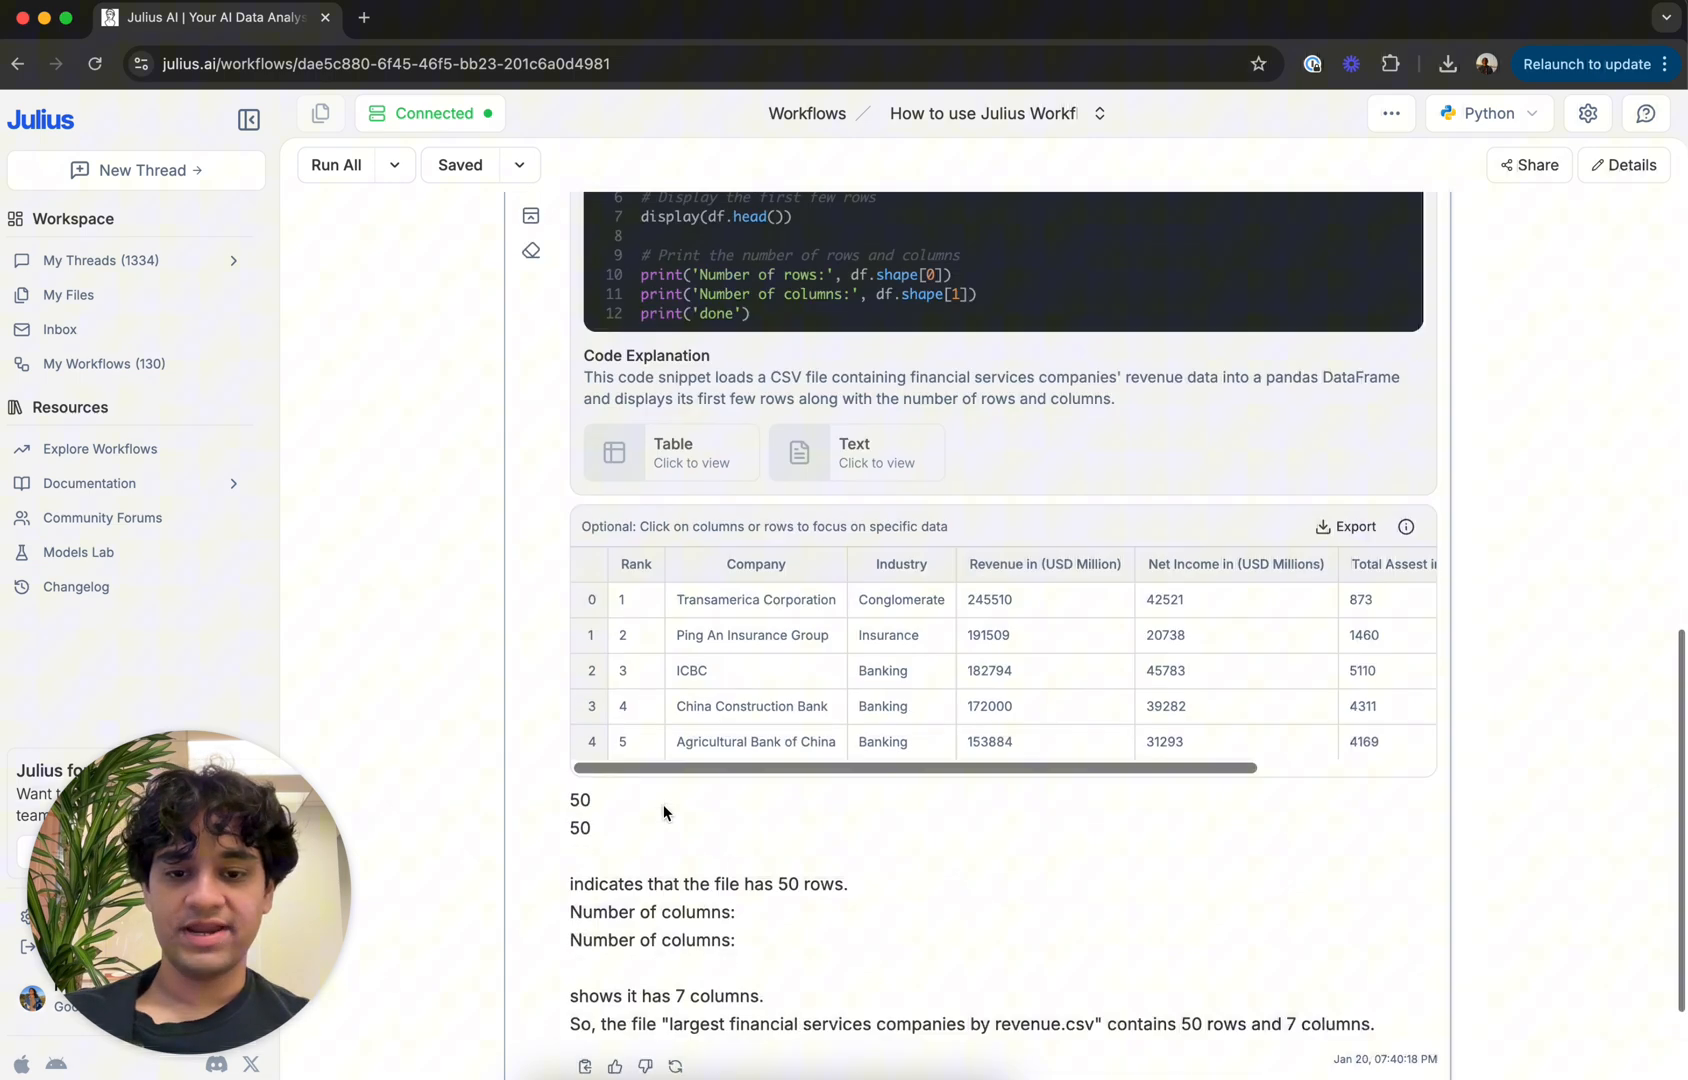
scroll("down", 3)
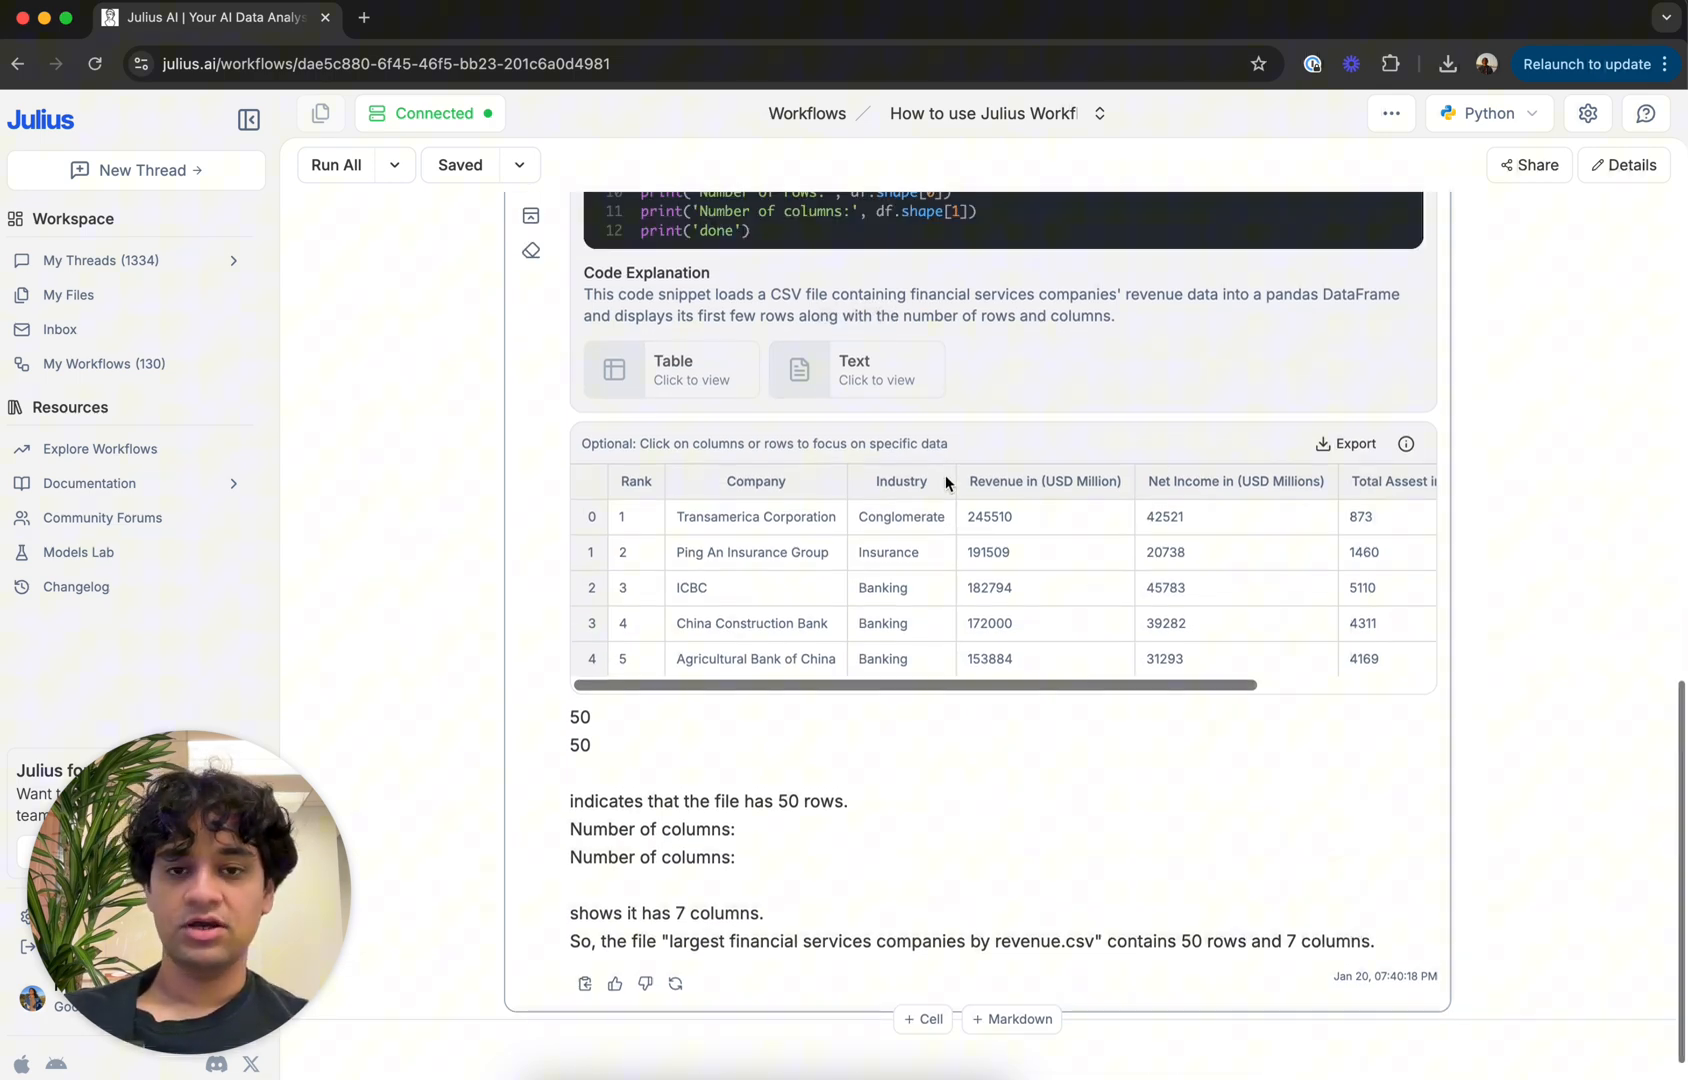
scroll("down", 3)
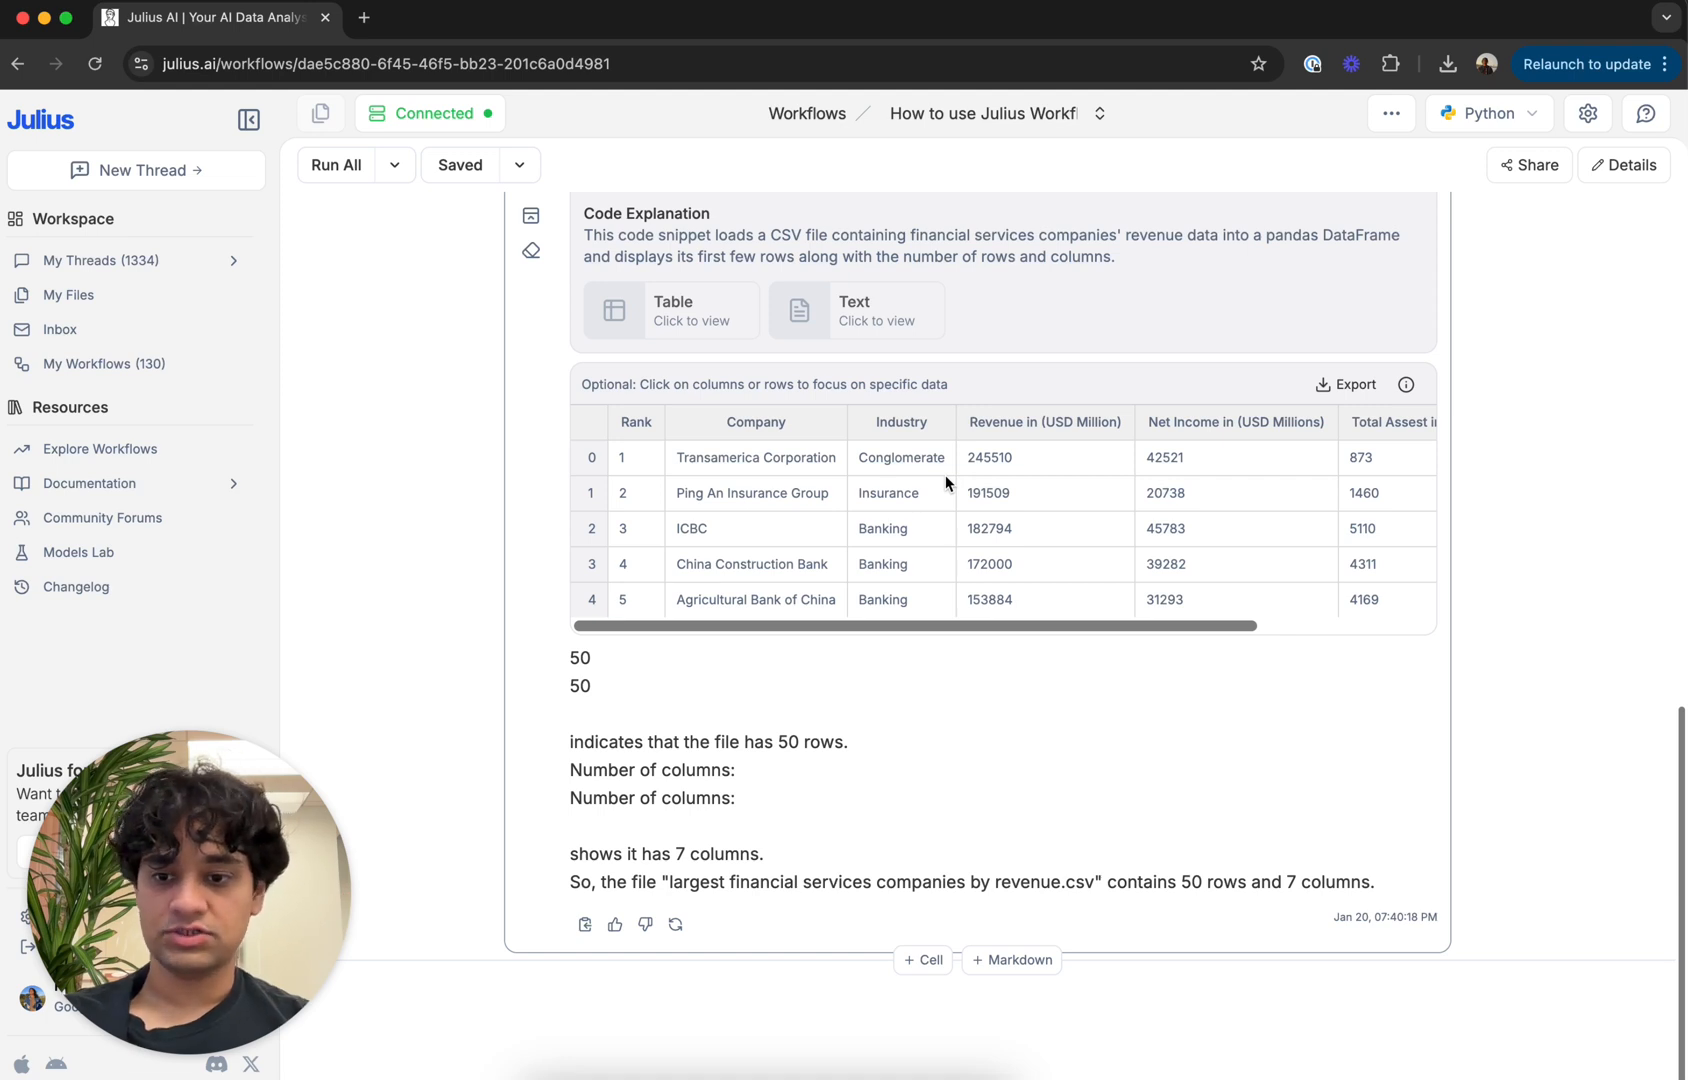
left_click(923, 959)
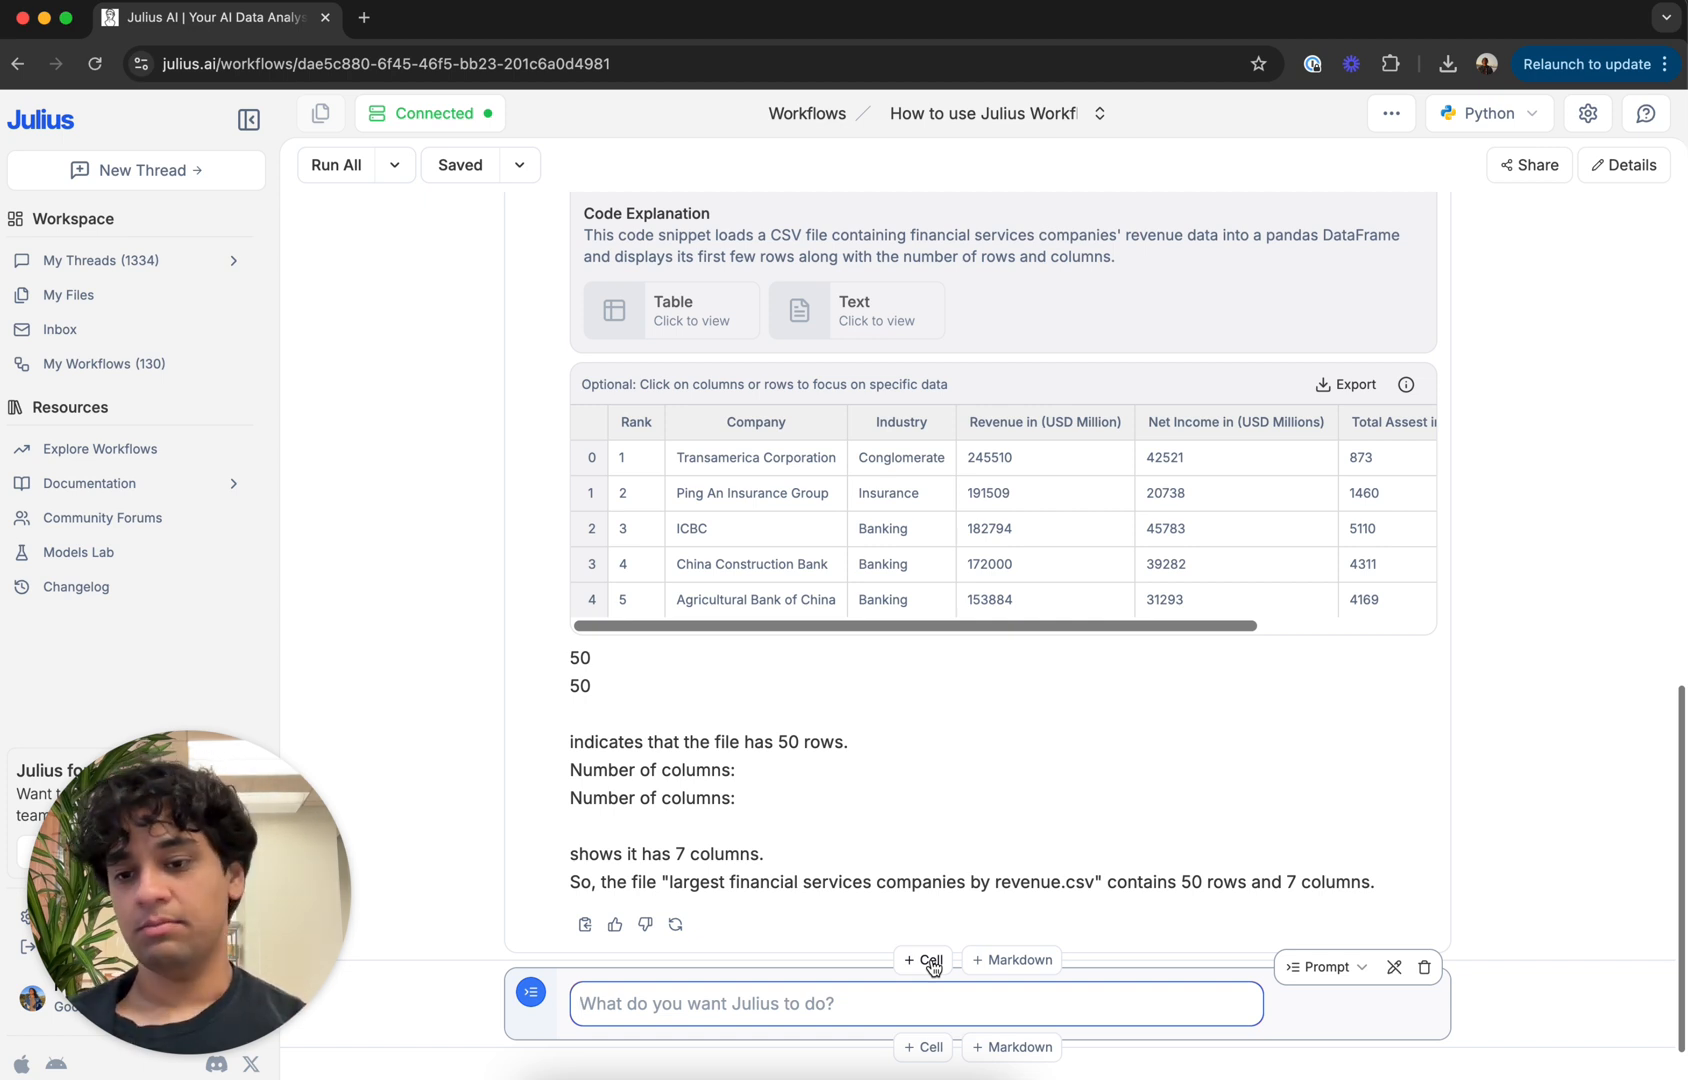
Submit a prompt visualizing how revenue correlates with net income for China and US companies
scroll("down", 3)
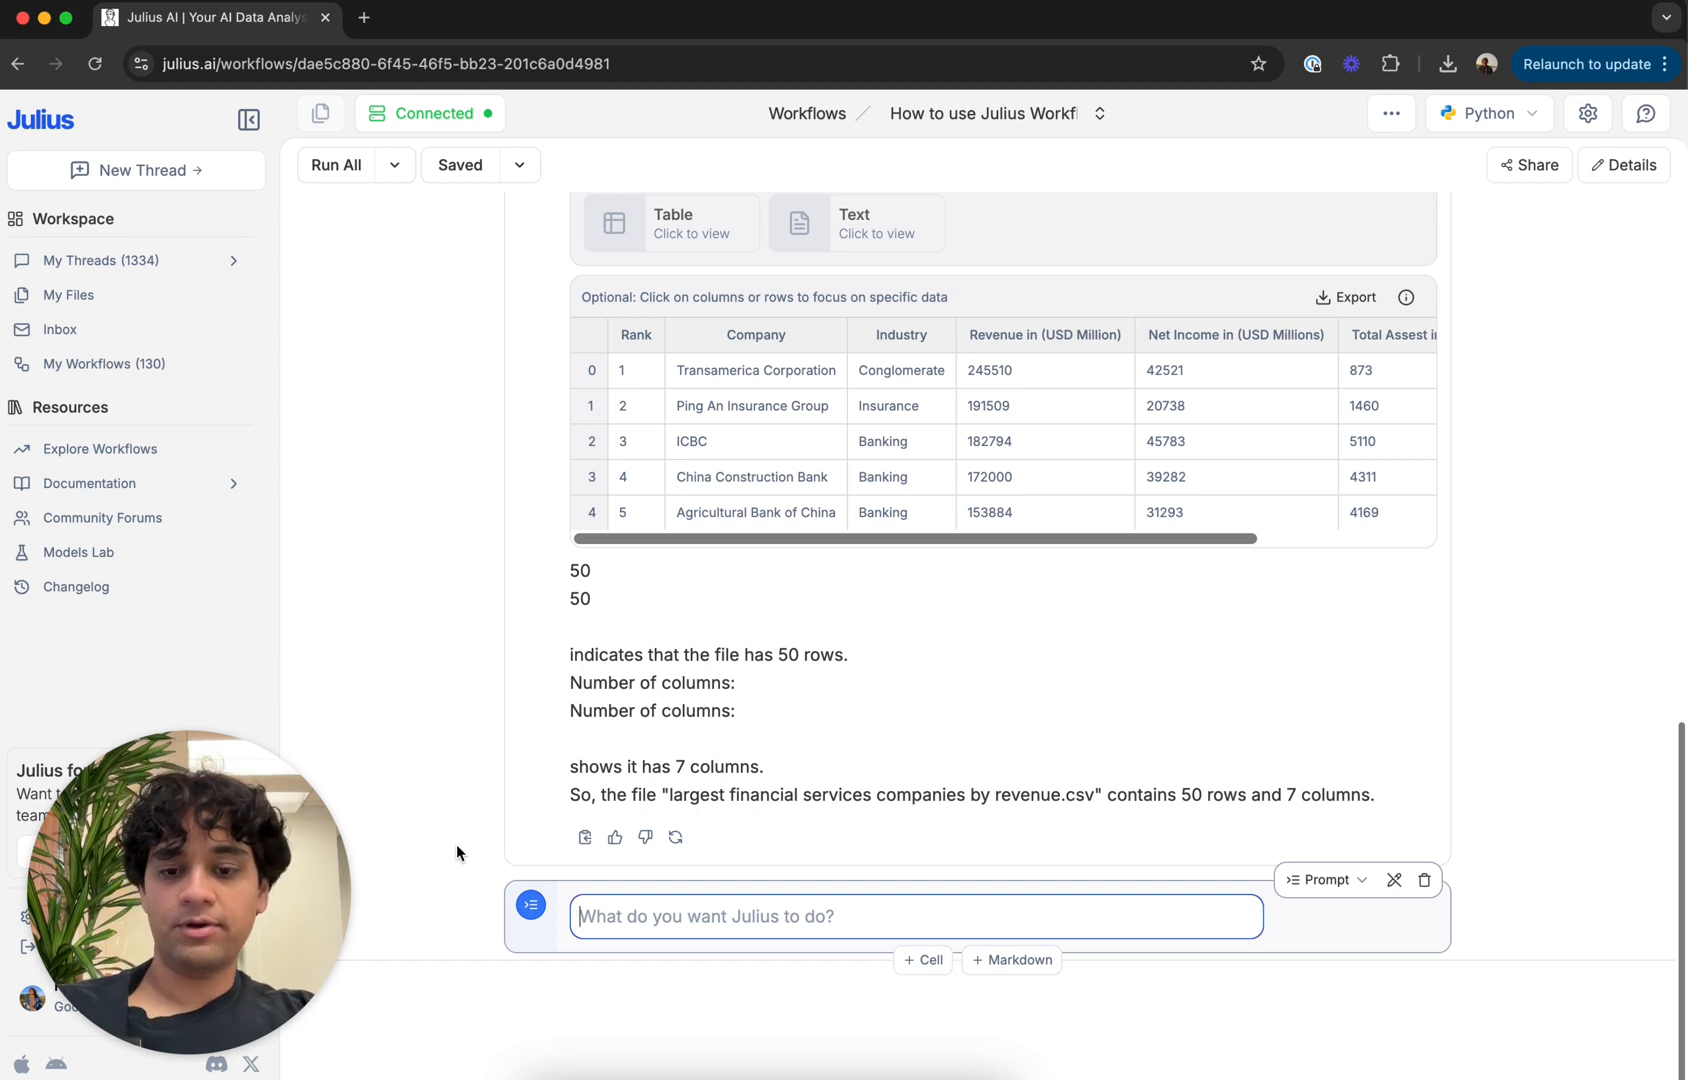
type("Great. Can you")
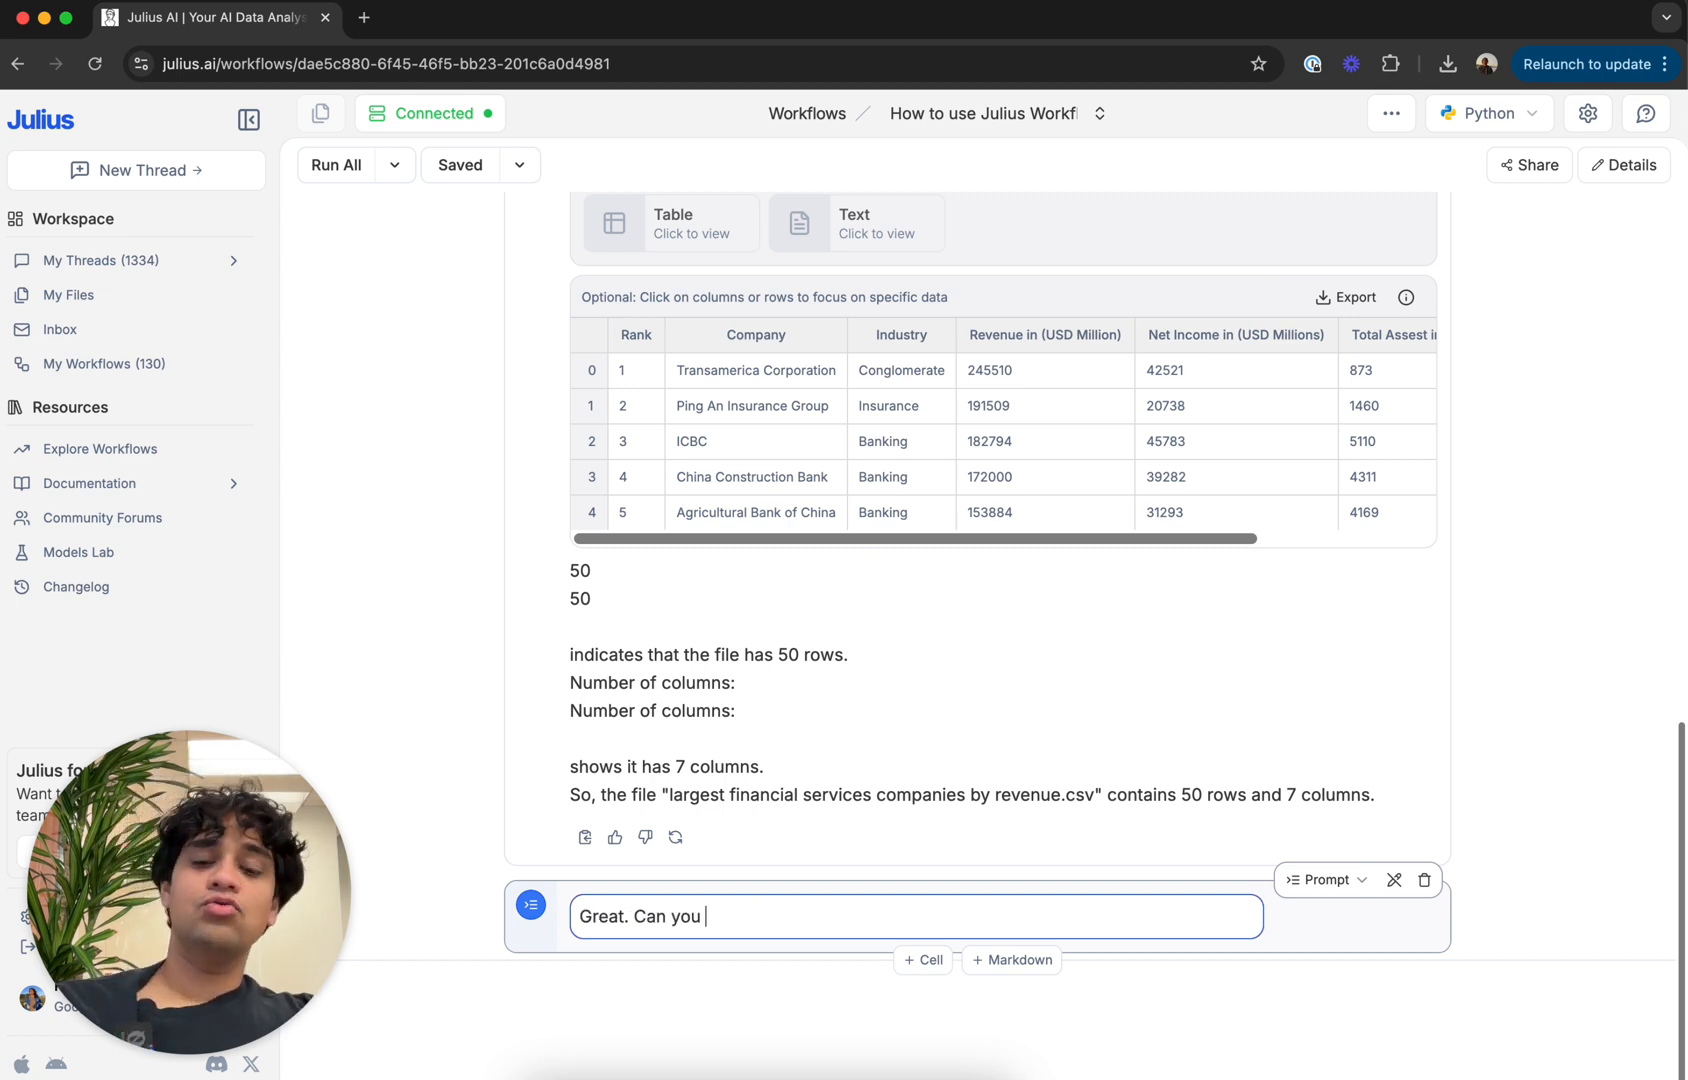
type("visualz")
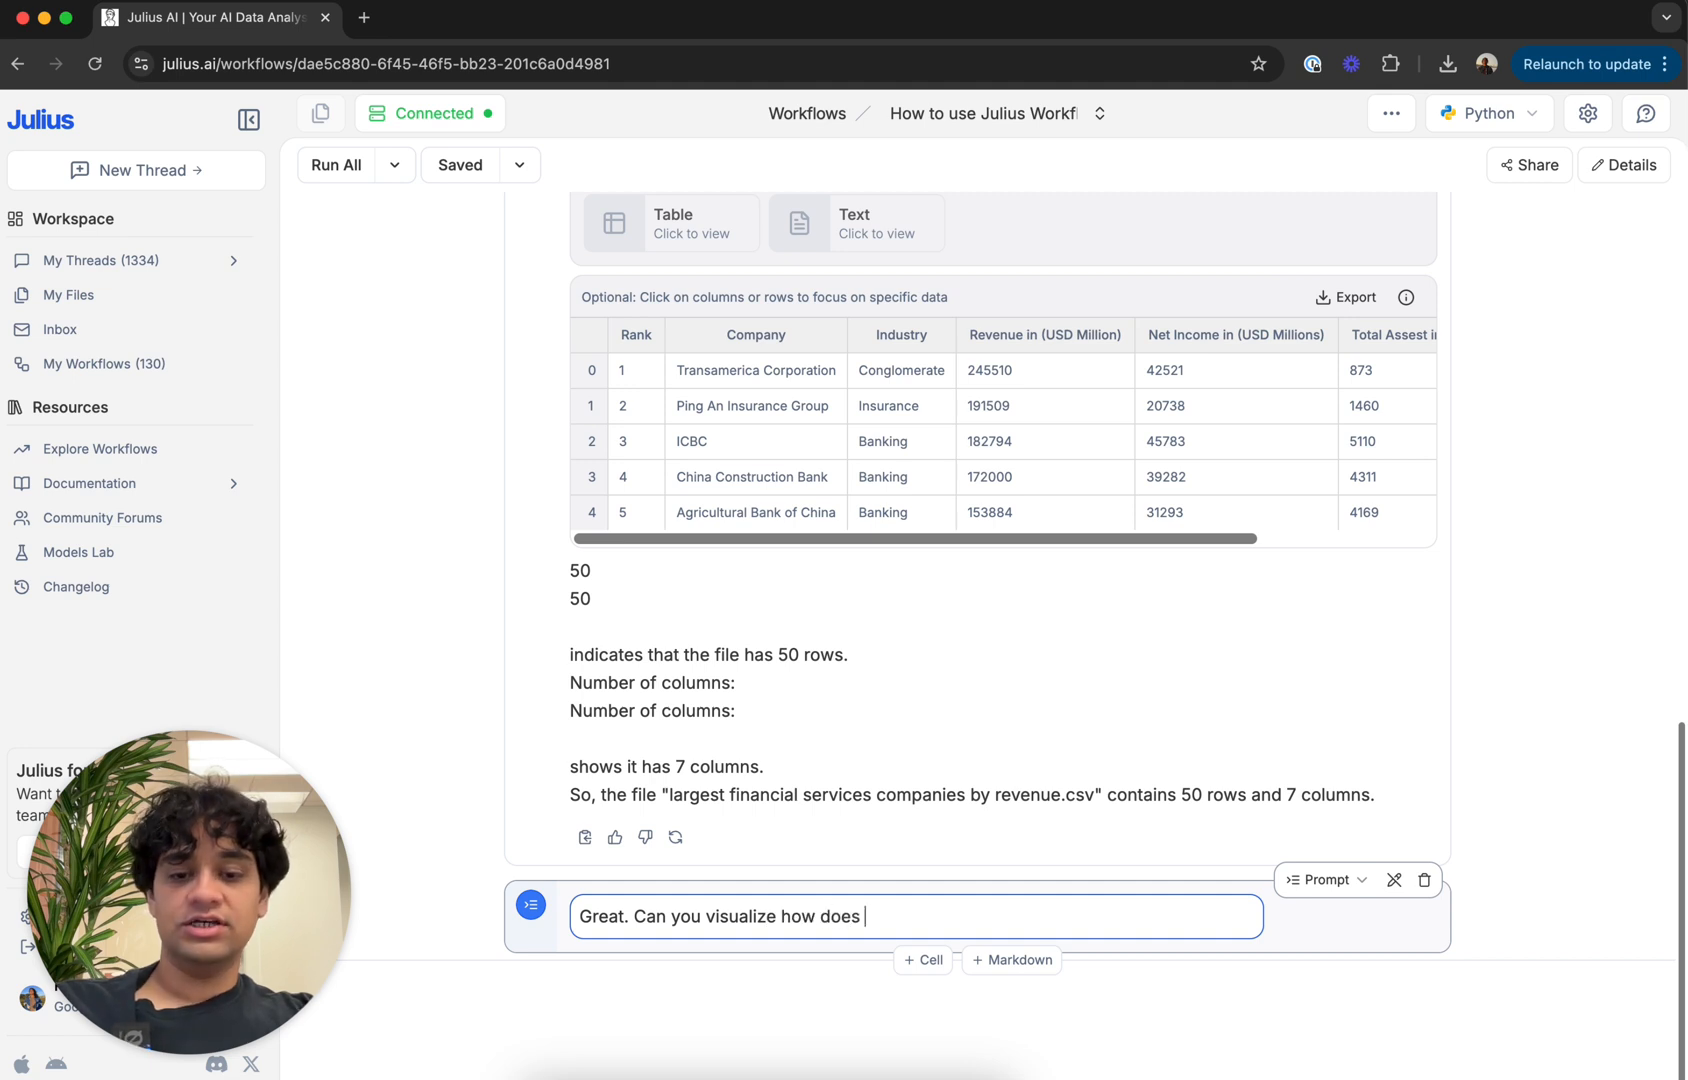
type("revenue")
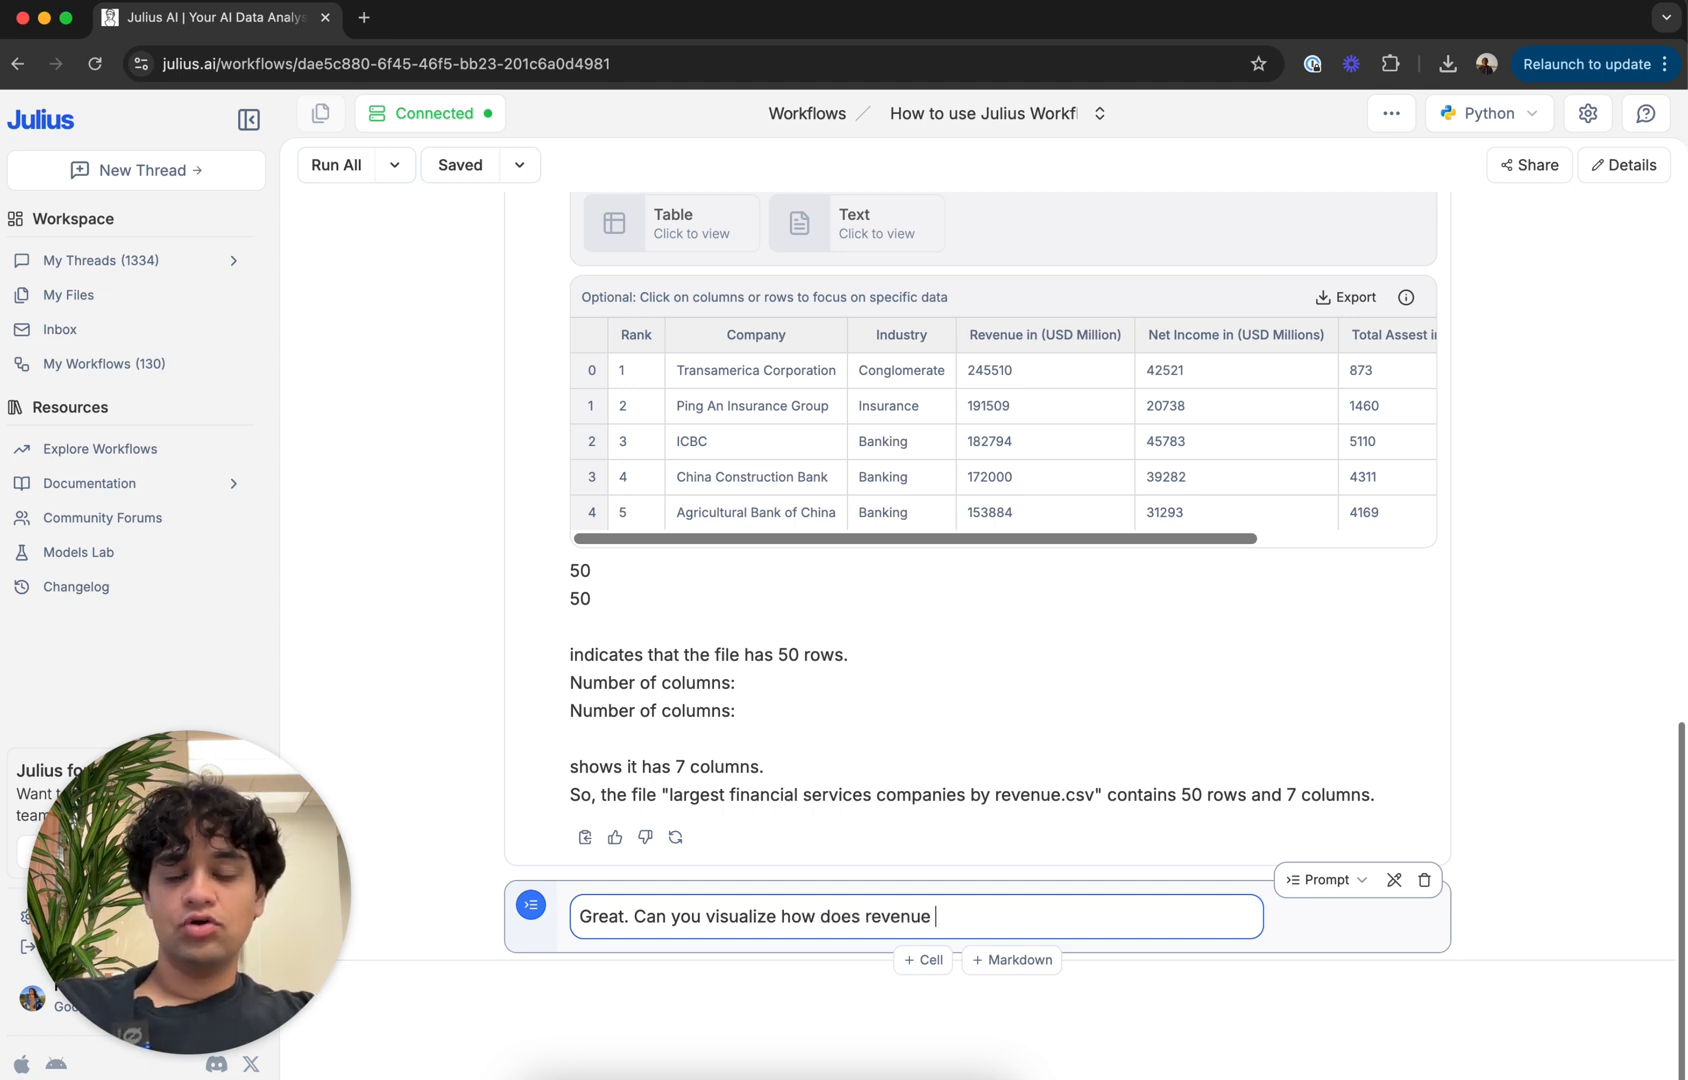
type("correlate with")
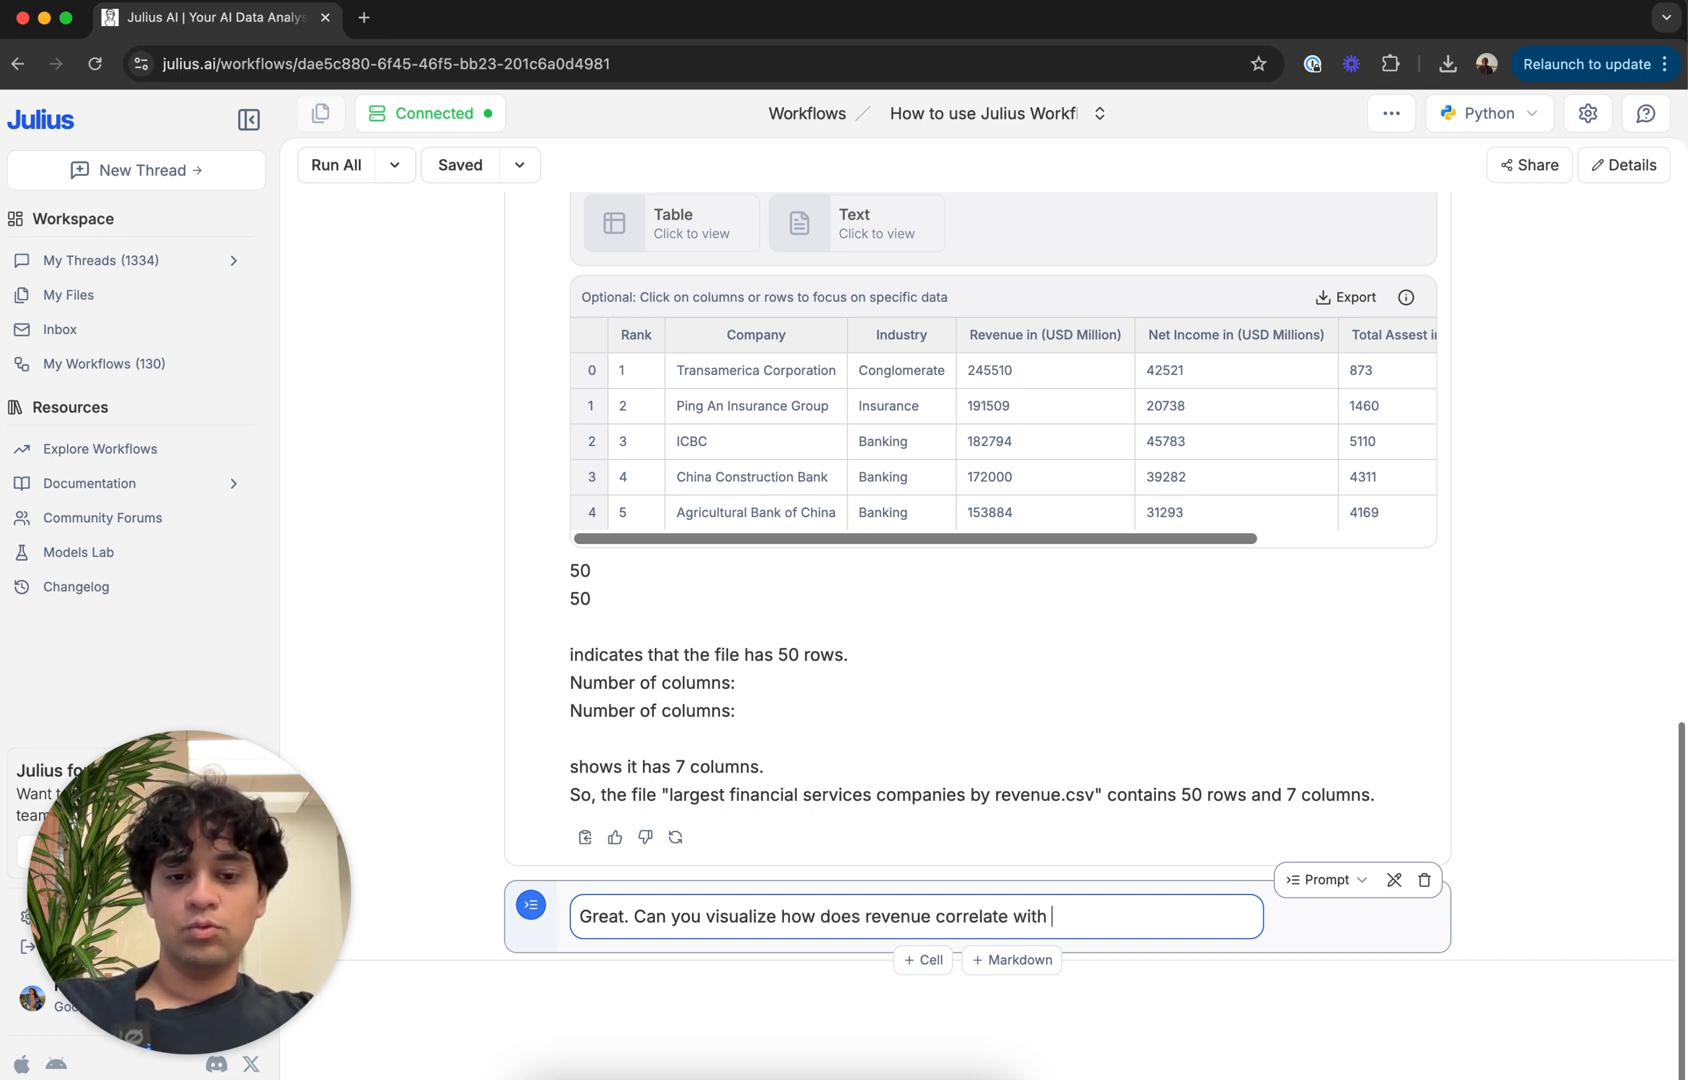
type("net income in")
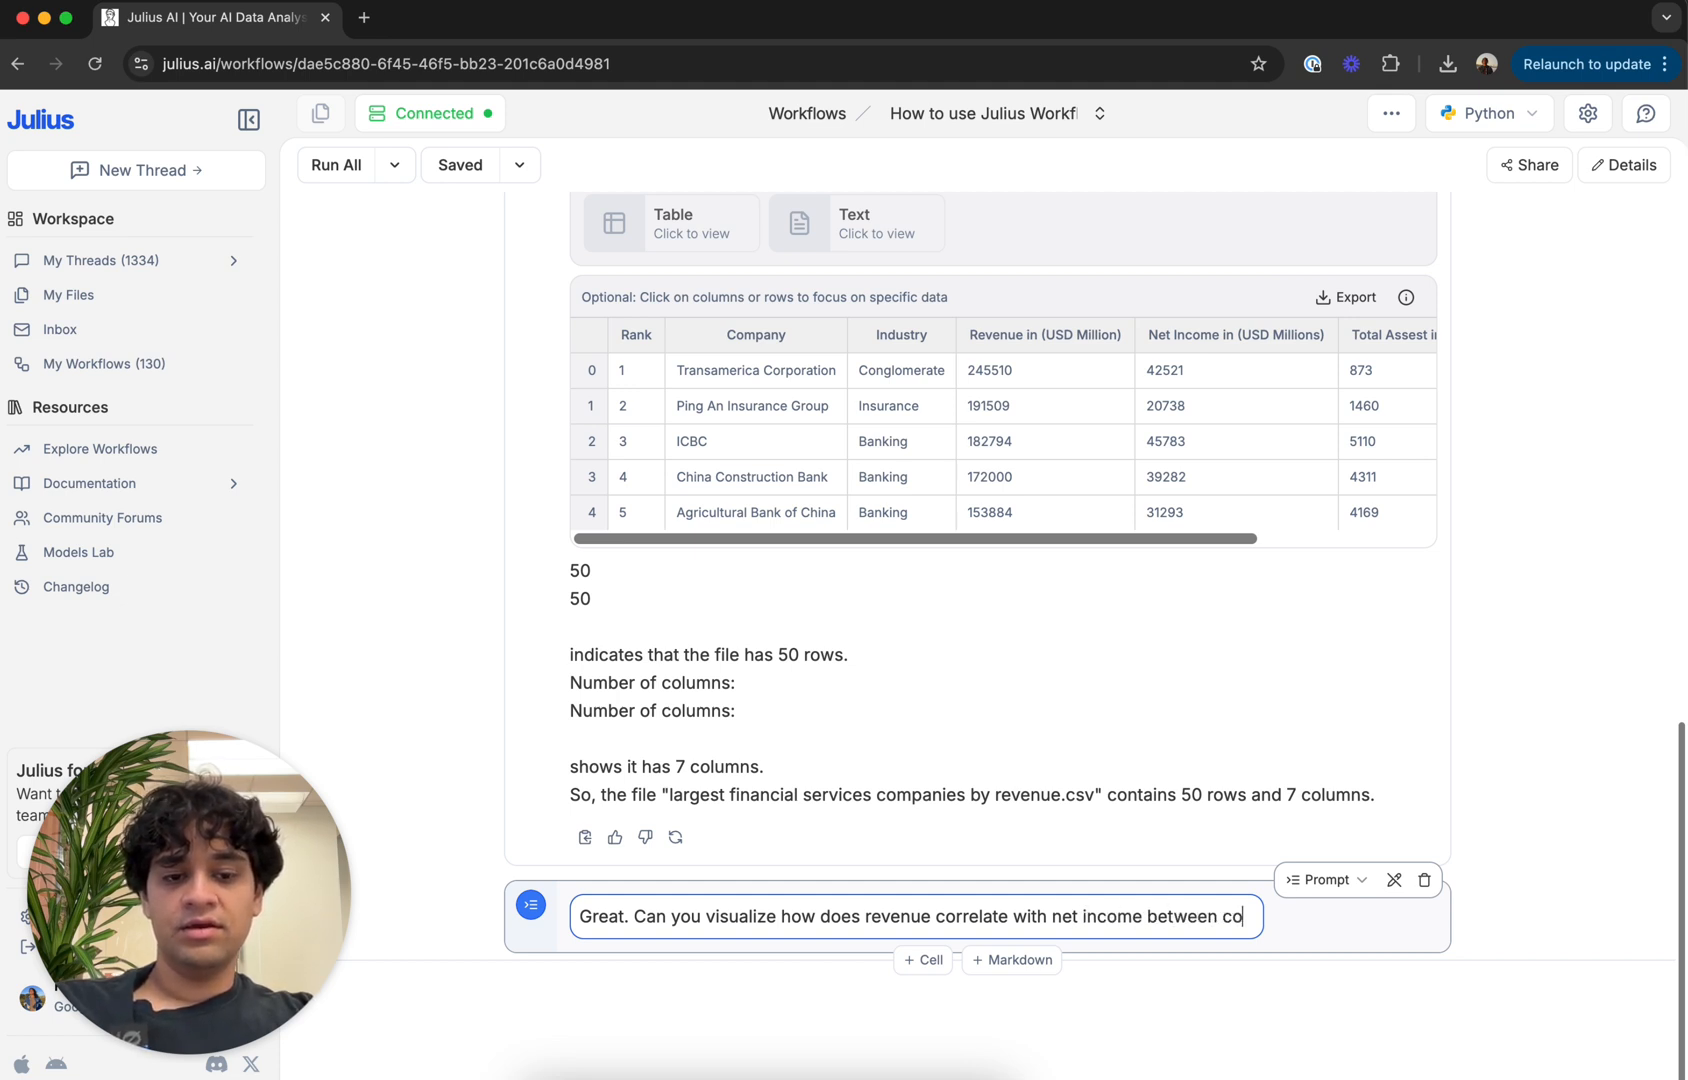
type("companies in China a")
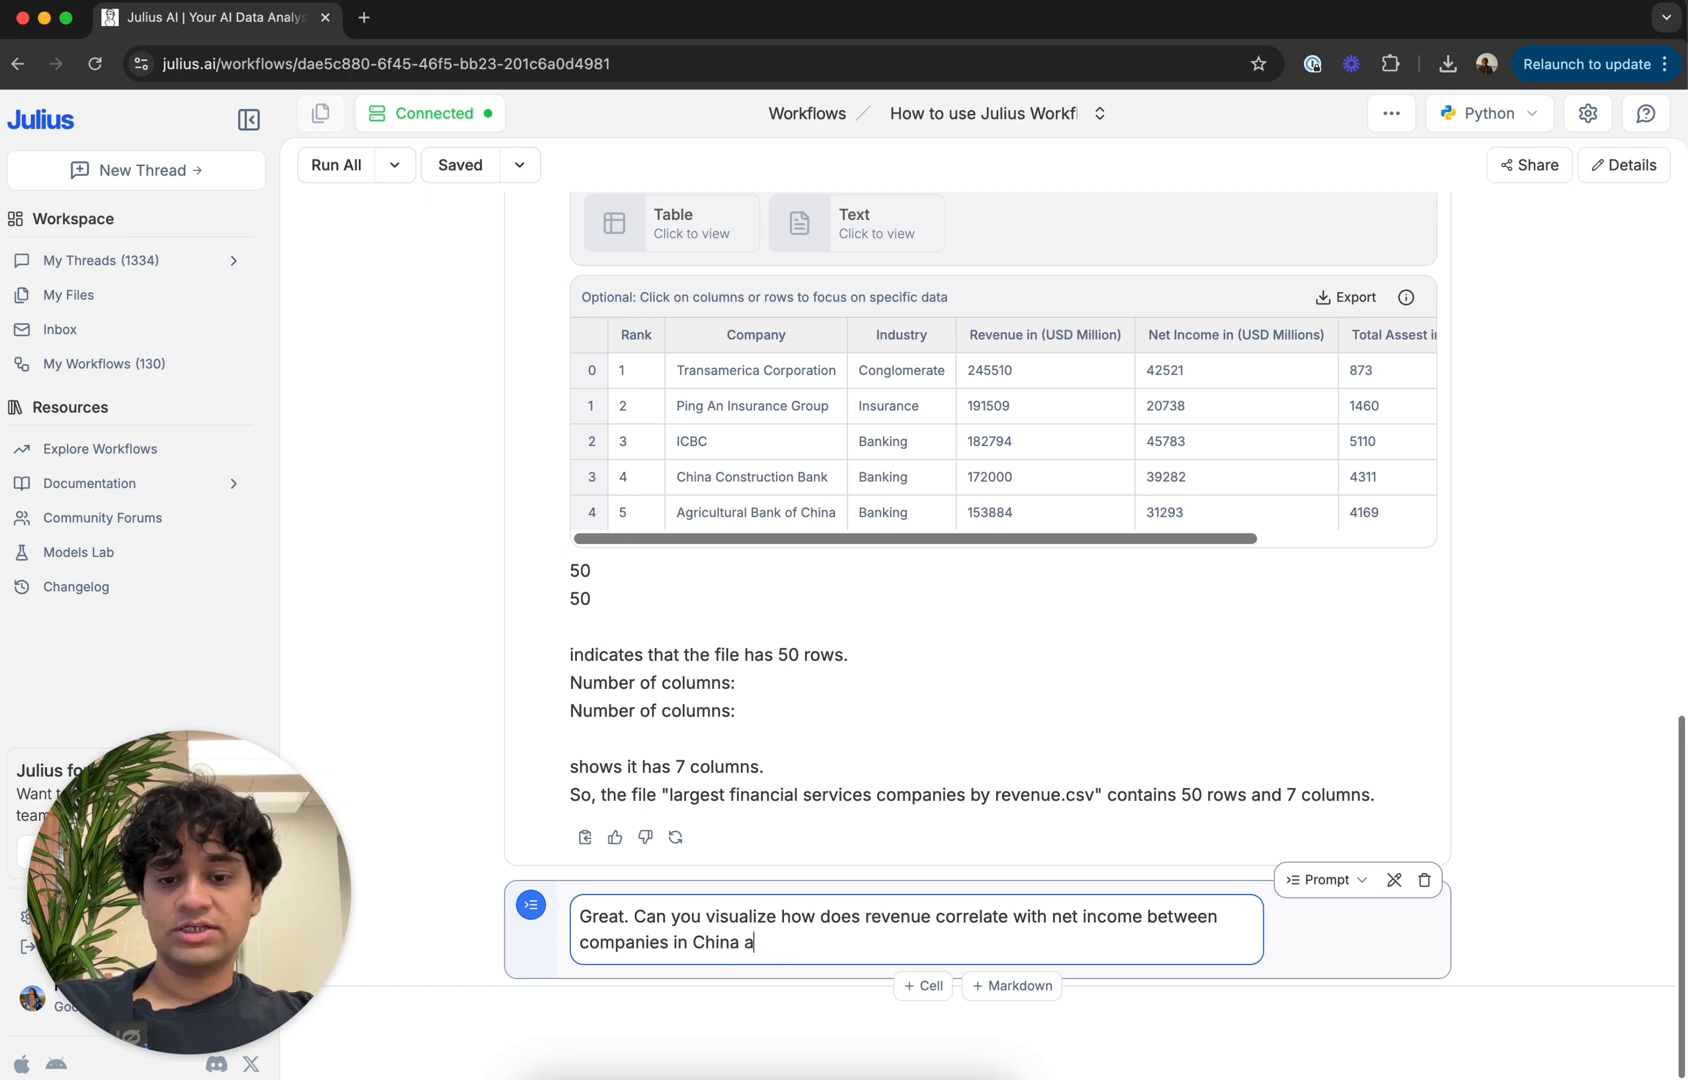
type("nd the US?")
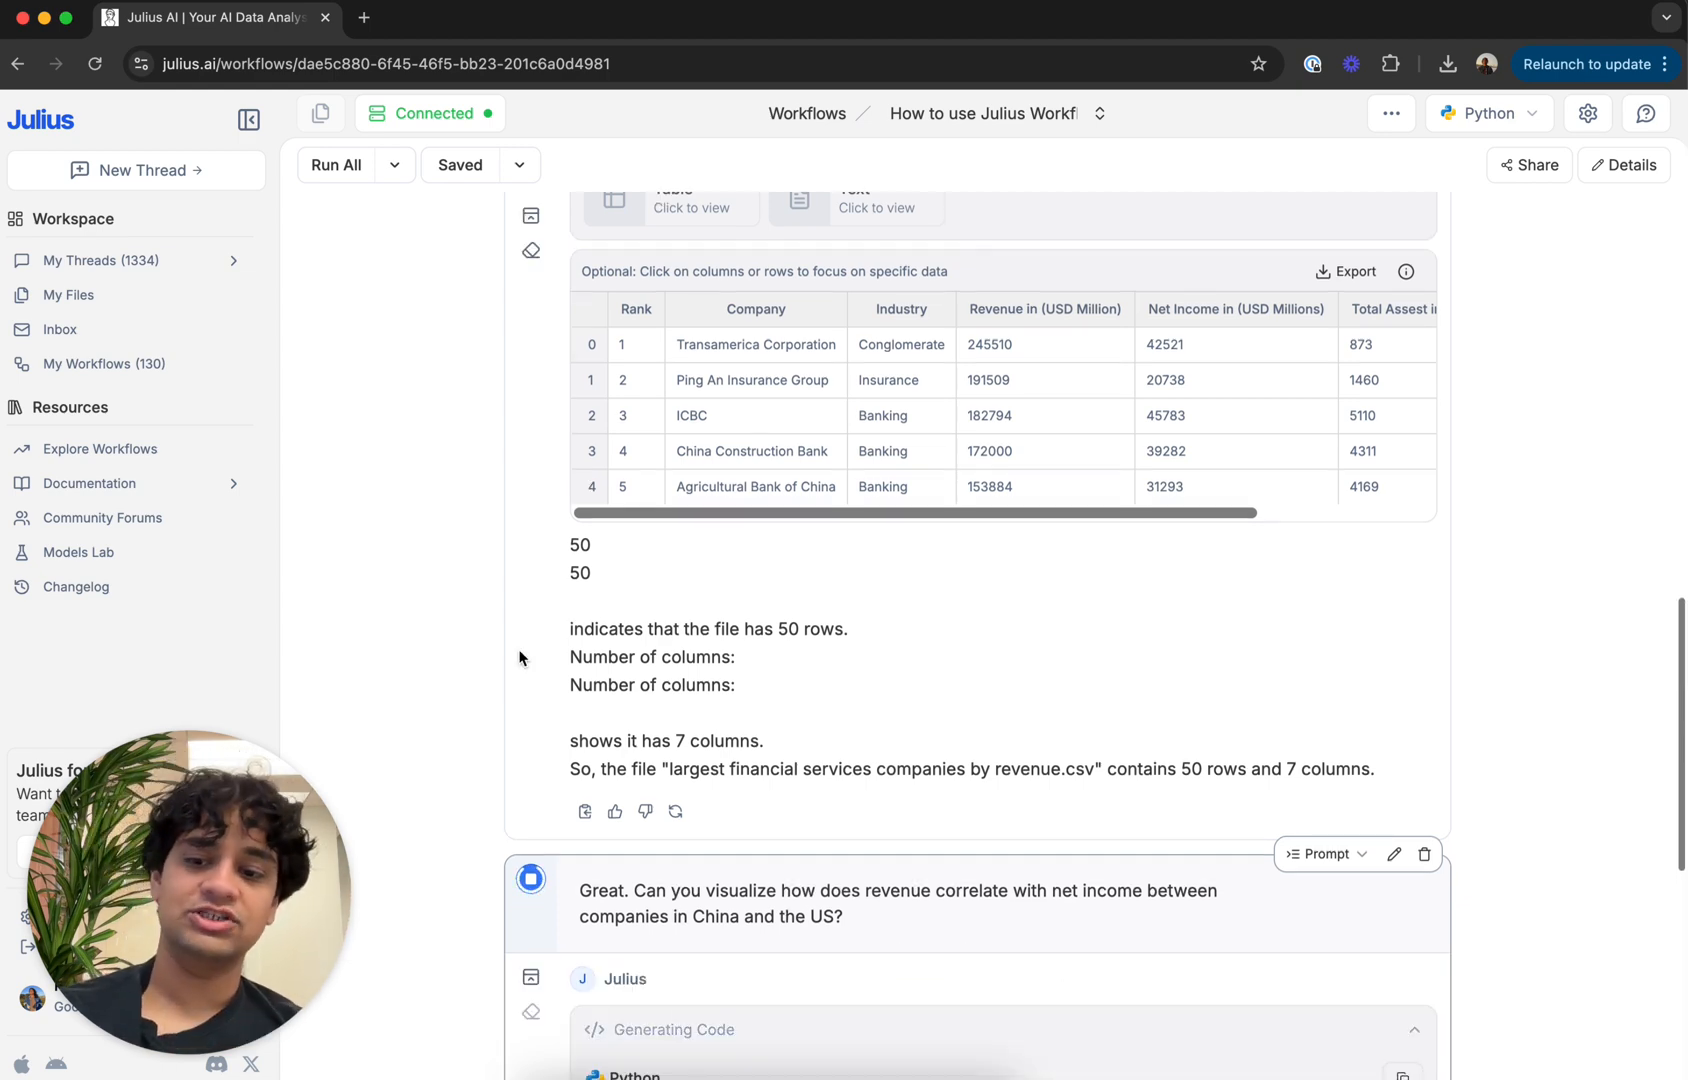
Review the generated Revenue vs Net Income scatterplot for China and US, plus its summary
scroll("down", 3)
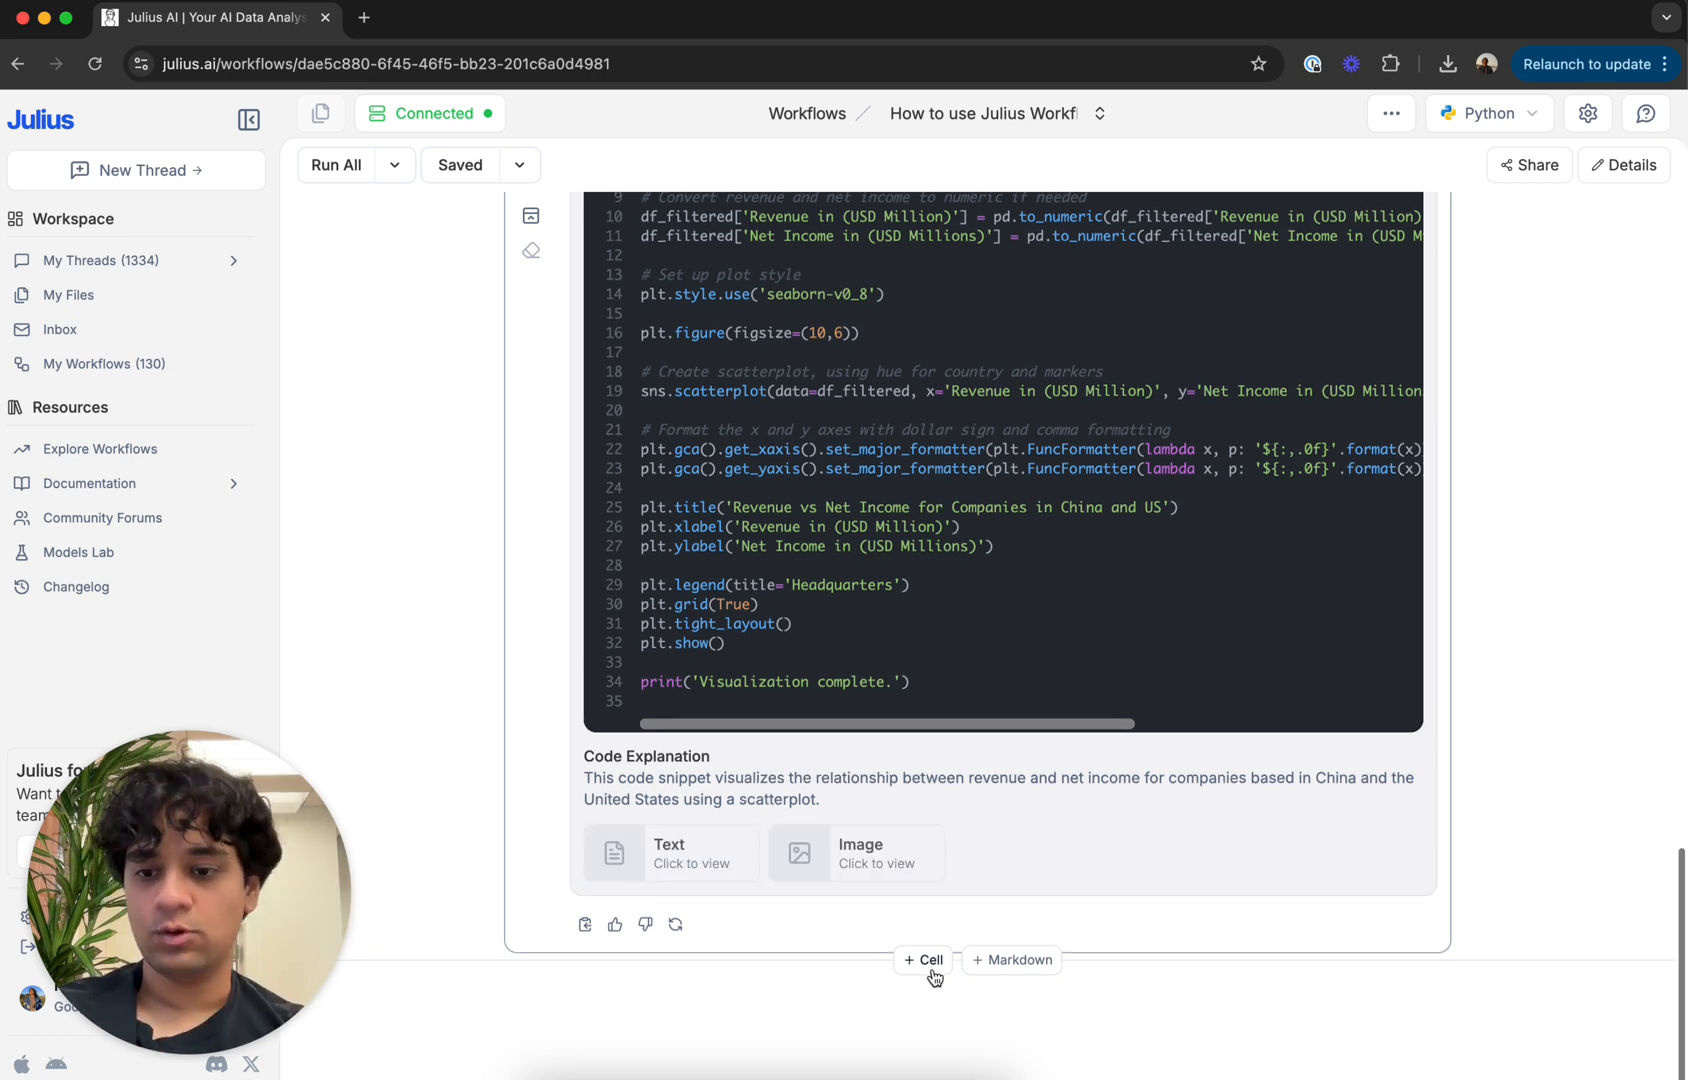
left_click(336, 165)
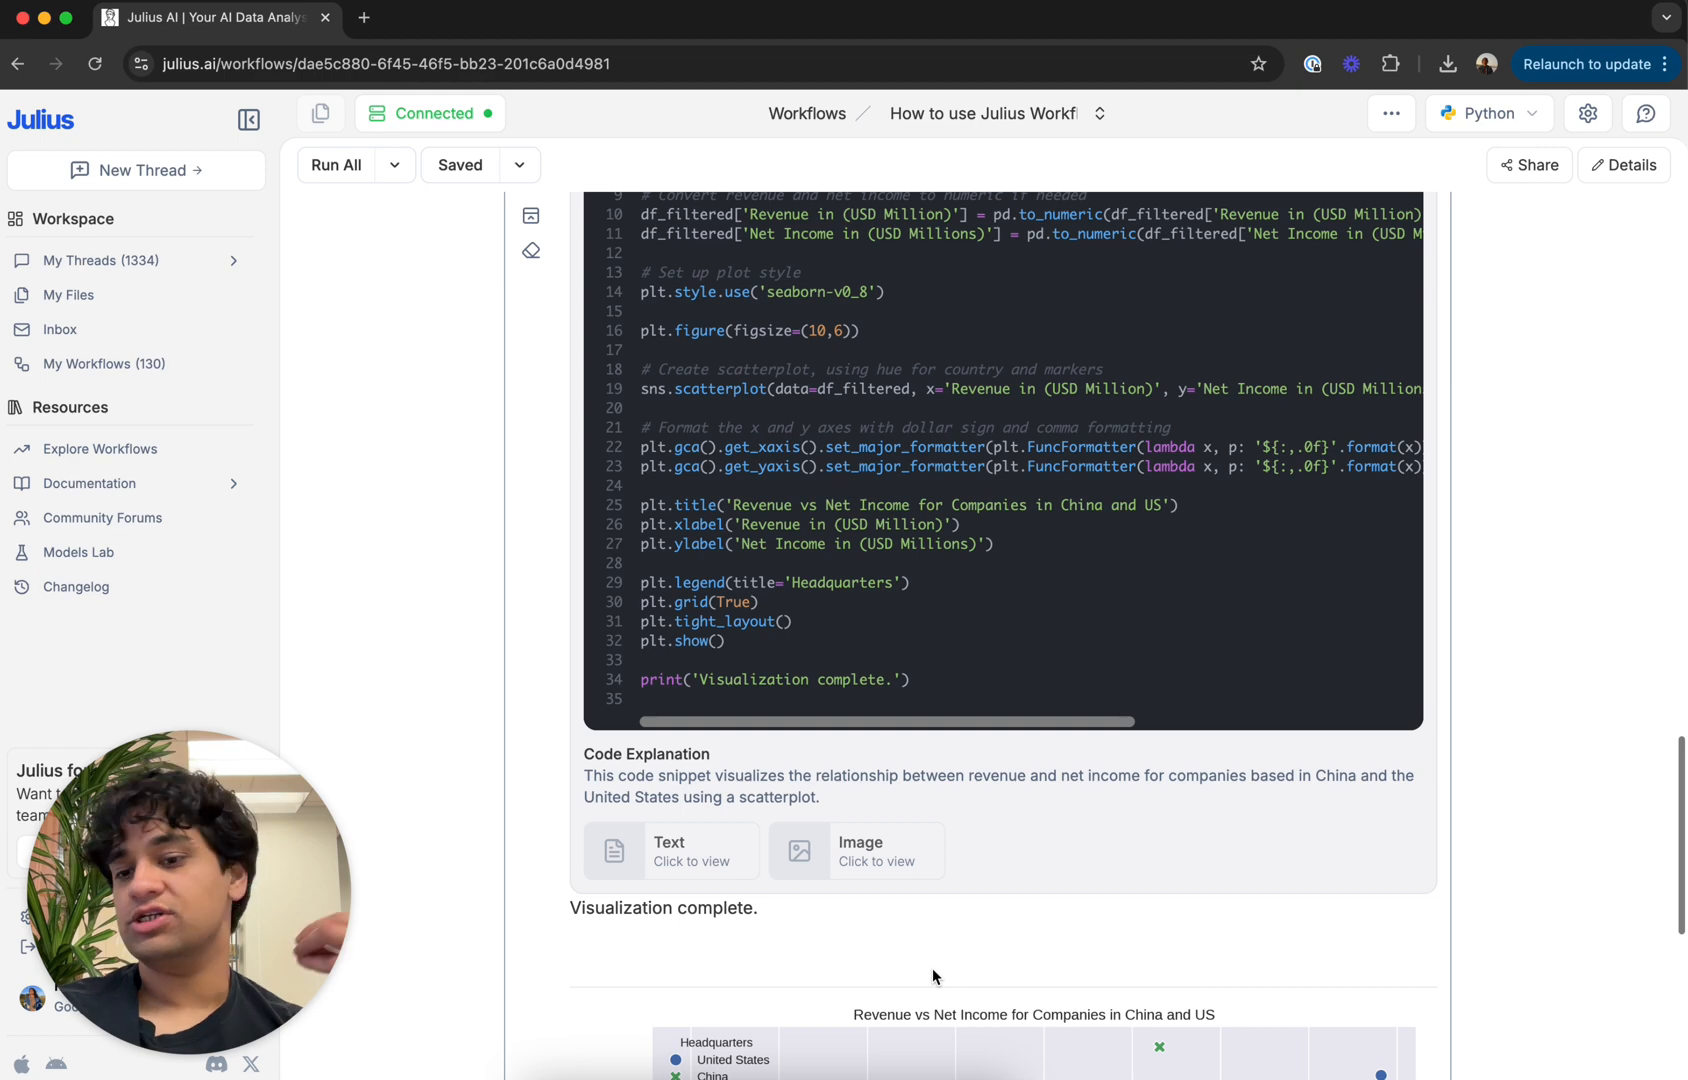
scroll("down", 3)
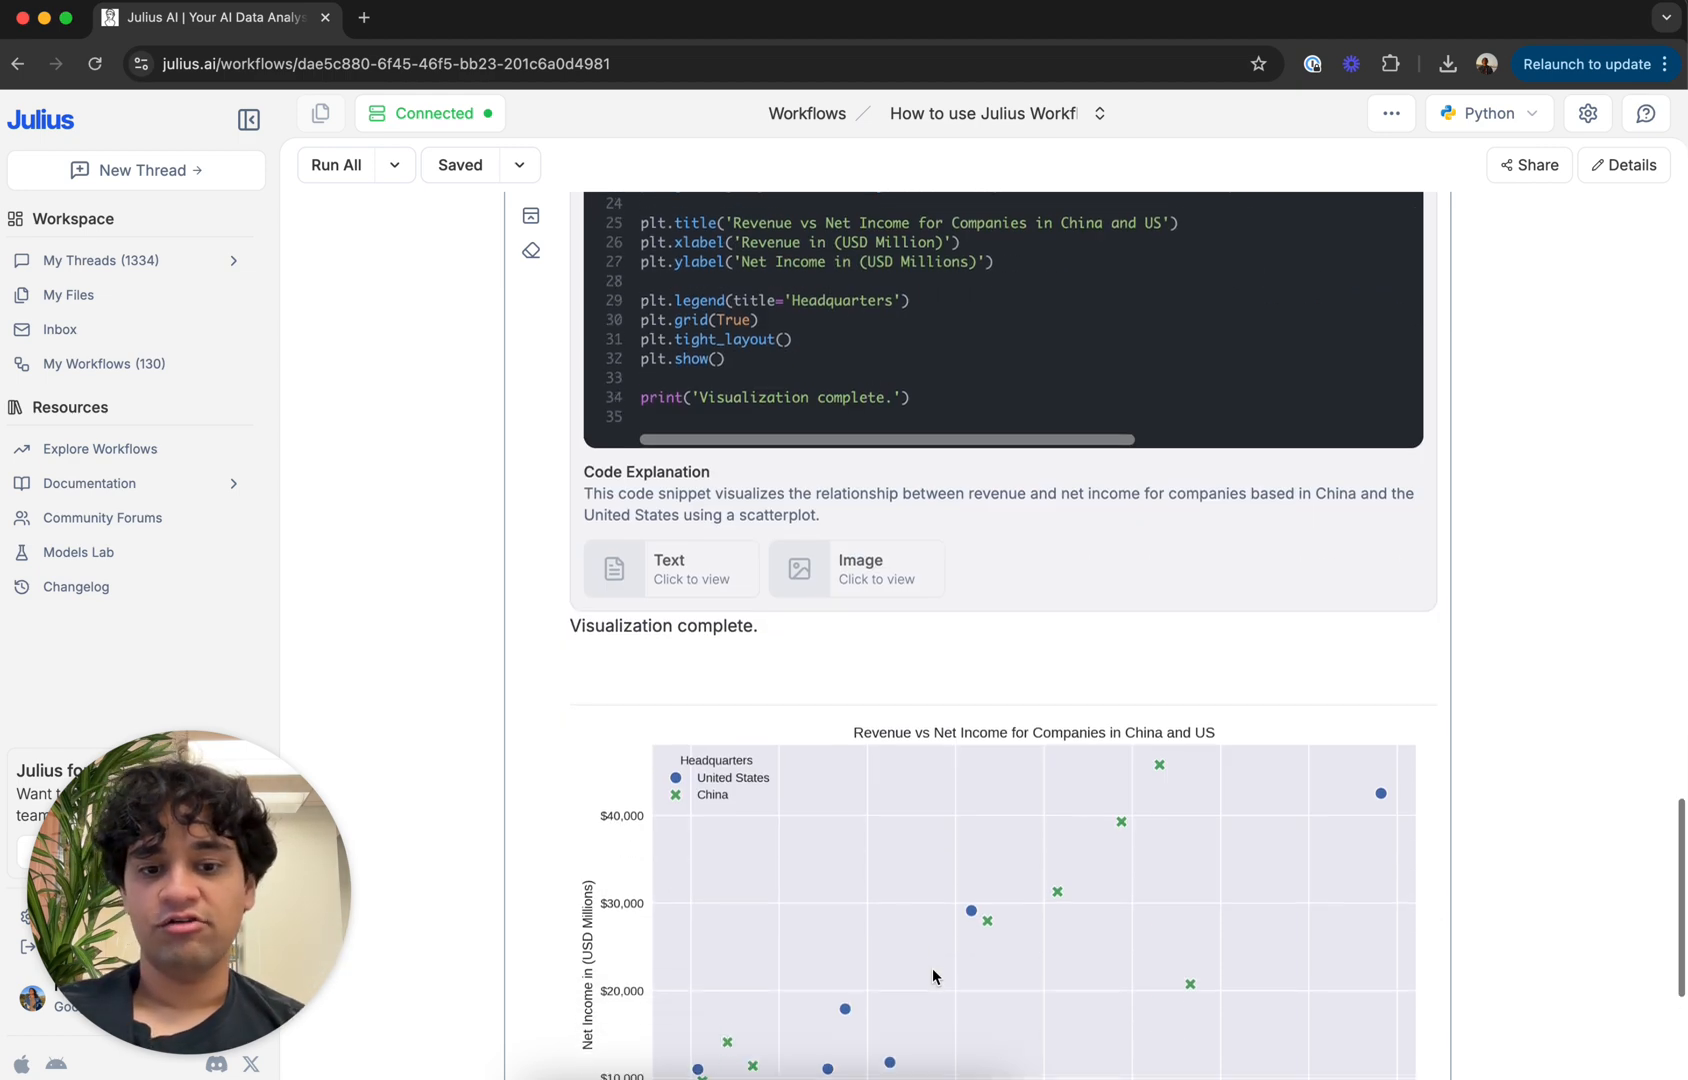
scroll("down", 3)
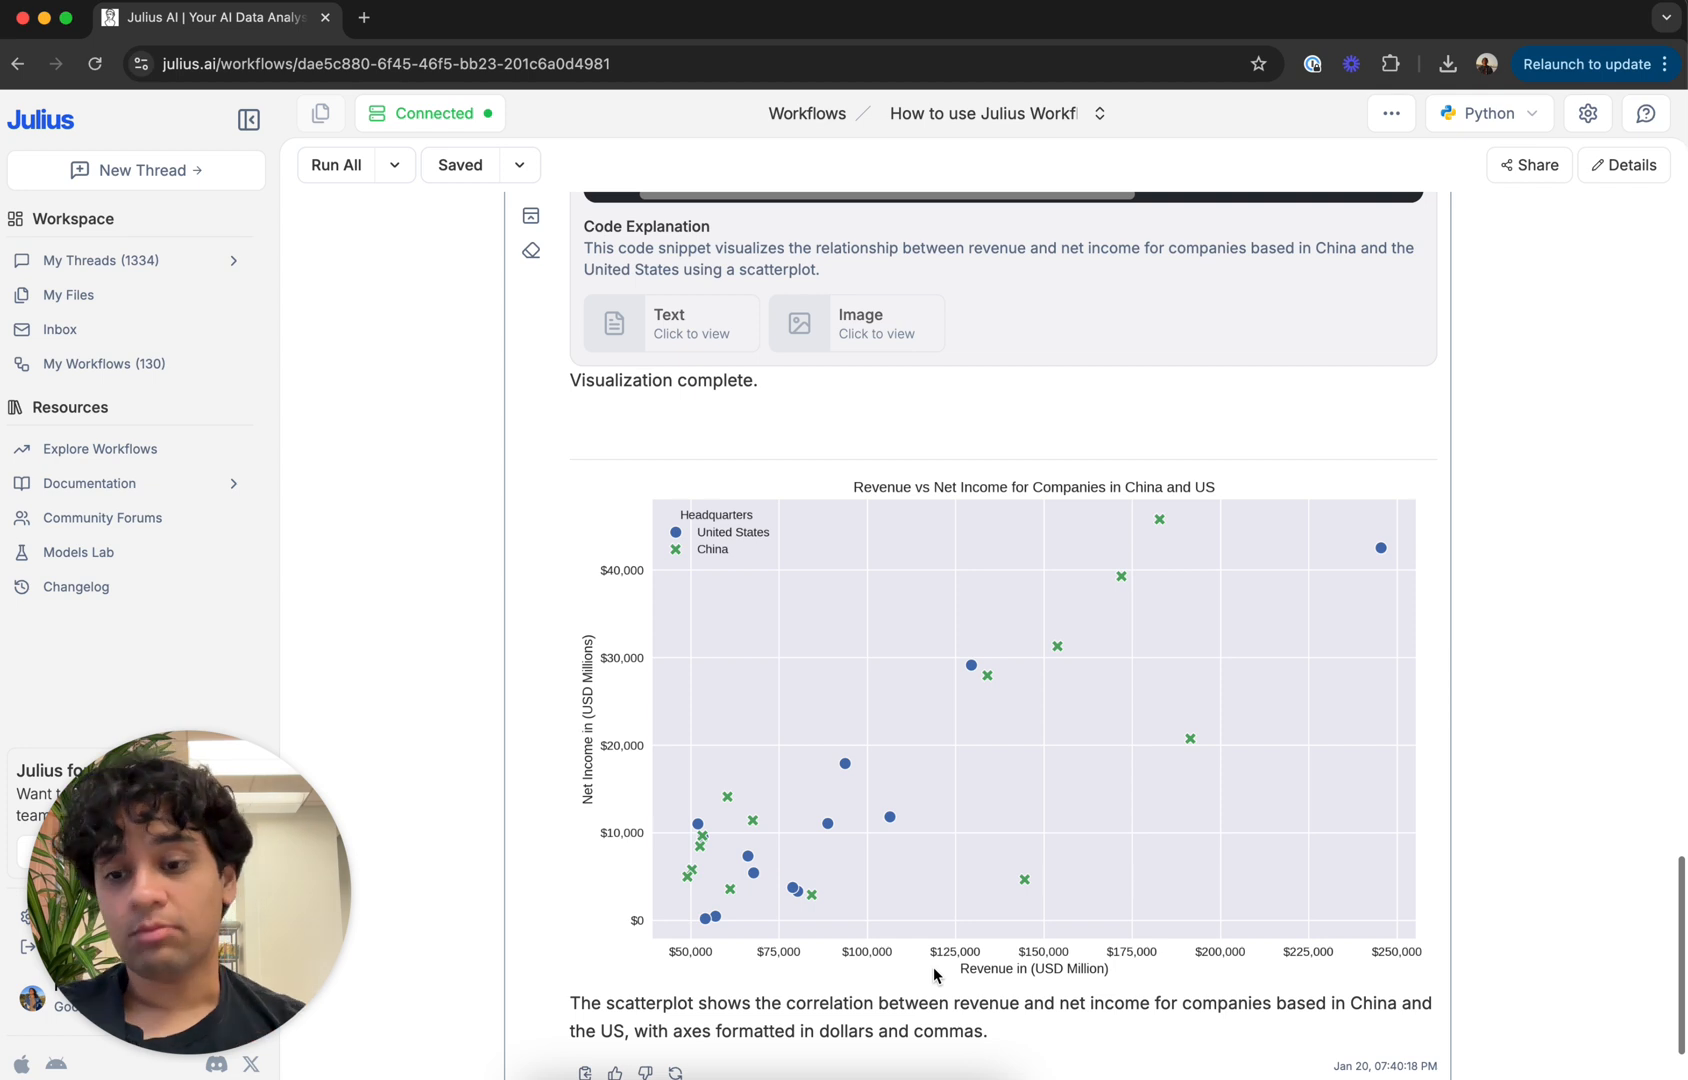
scroll("down", 3)
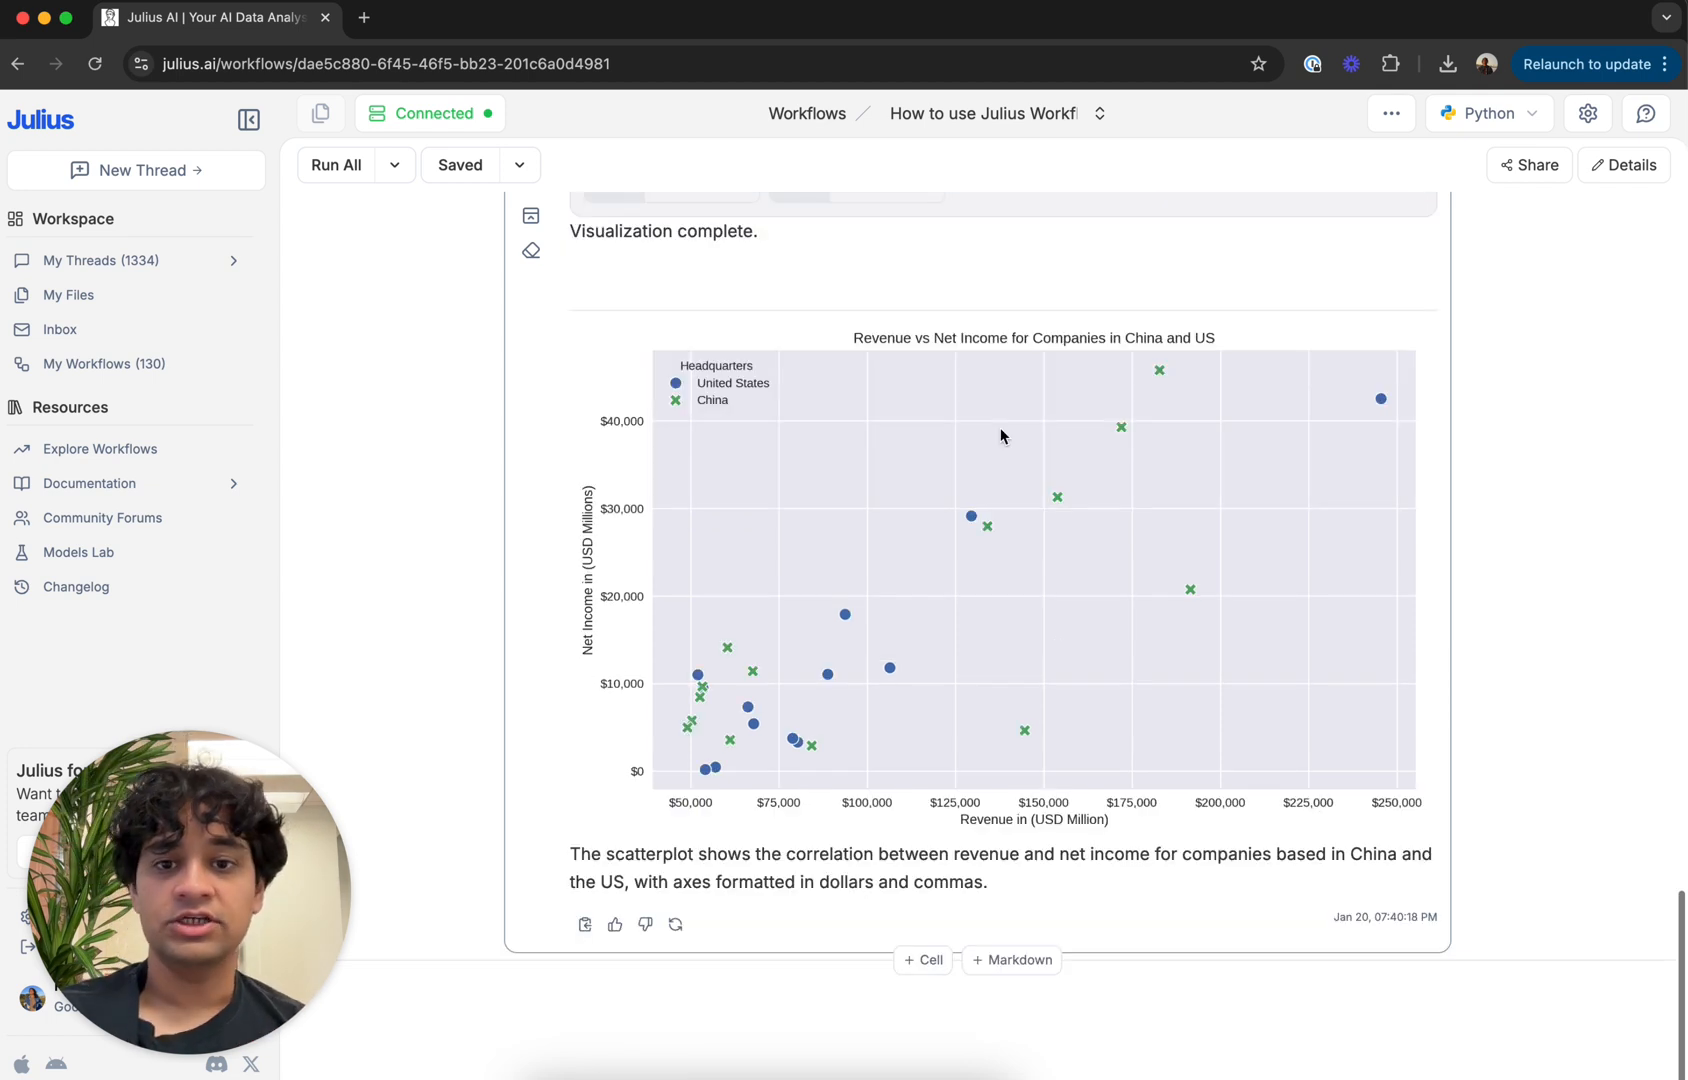